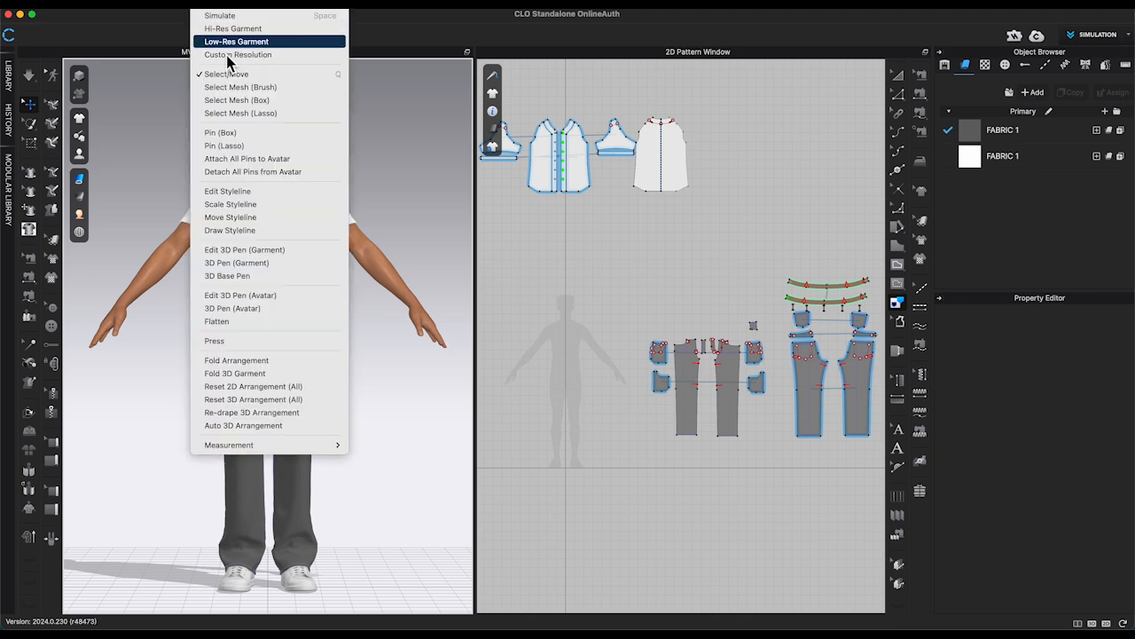
{"action": "mouse_move", "coordinate": [305, 256]}
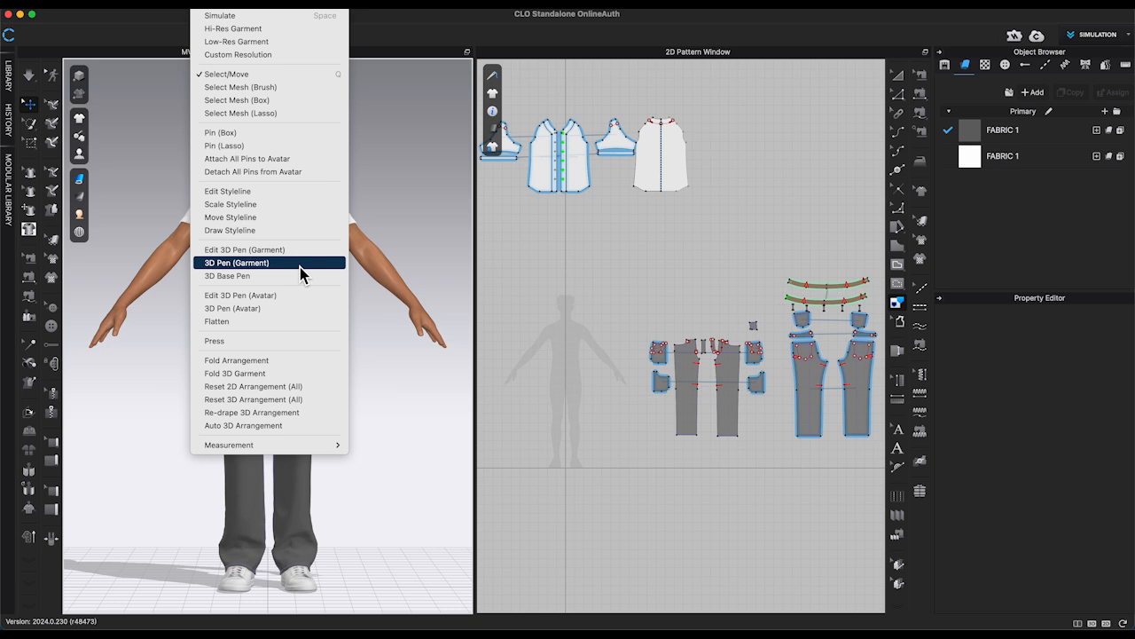
- Activate the 3D Pen (Garment) tool to draw directly on the shirt surface
{"action": "left_click", "coordinate": [236, 263]}
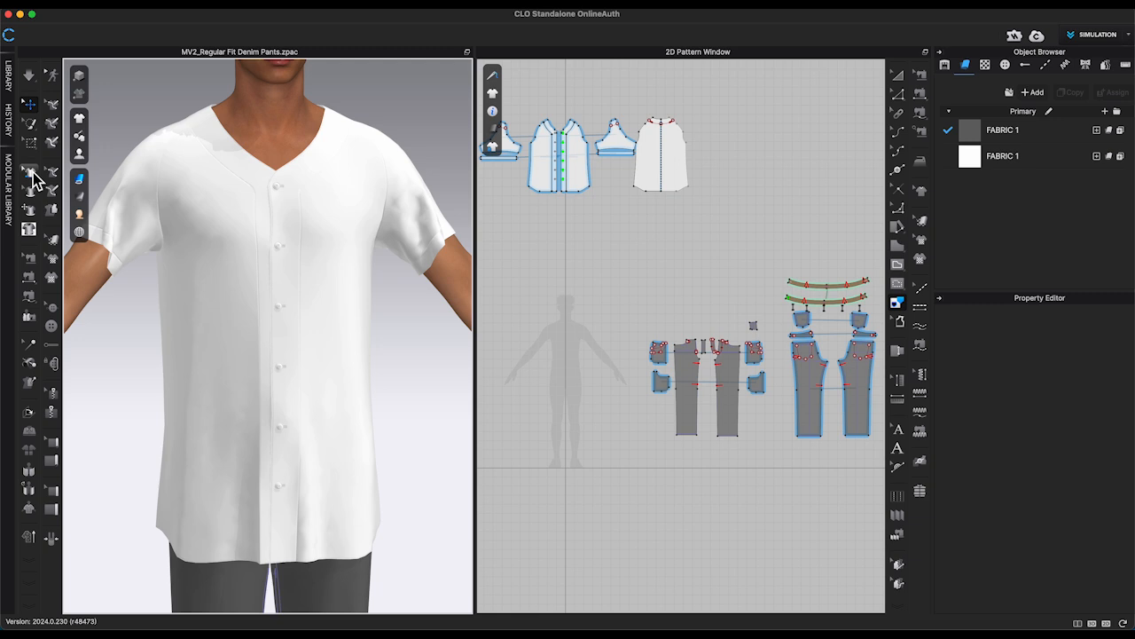
{"action": "mouse_move", "coordinate": [37, 139]}
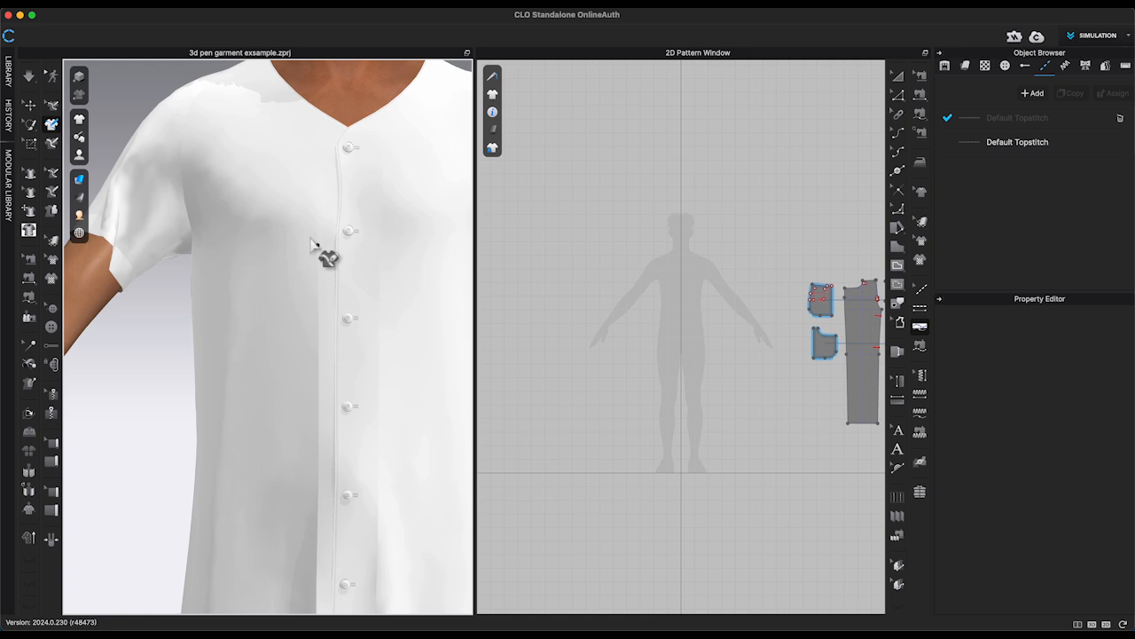
{"action": "mouse_move", "coordinate": [288, 124]}
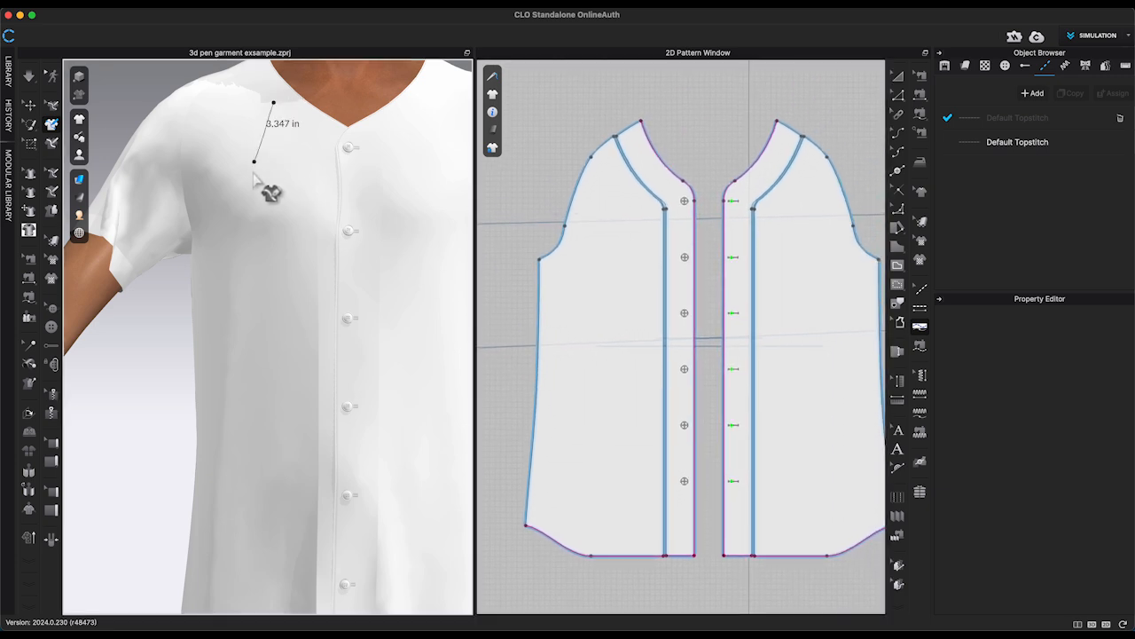
- Draw a wavy line down the shirt front beside the button placket
{"action": "left_click_drag", "start_coordinate": [273, 159], "coordinate": [217, 168]}
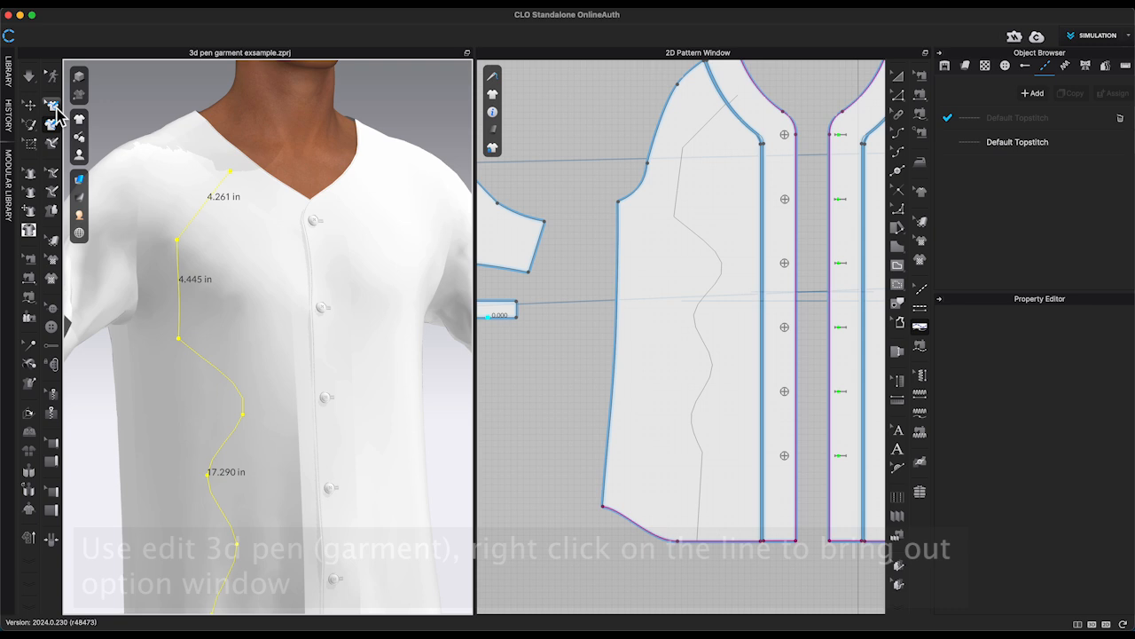
{"action": "mouse_move", "coordinate": [50, 112]}
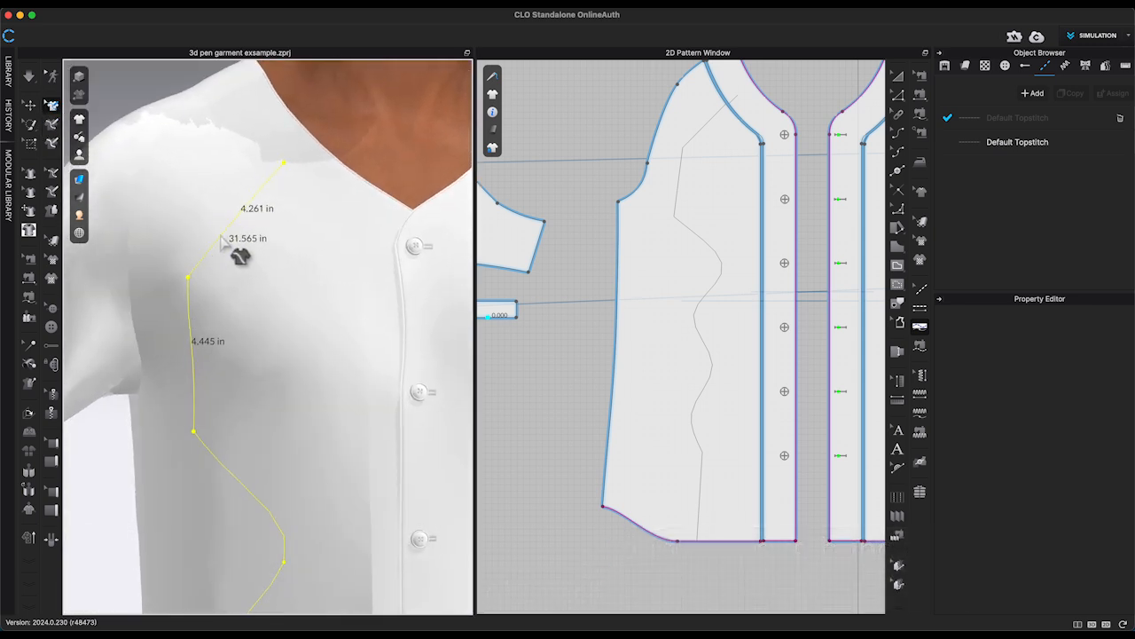
- Duplicate the wavy line to the symmetric panel and add a curve point to the new line
{"action": "right_click", "coordinate": [237, 258]}
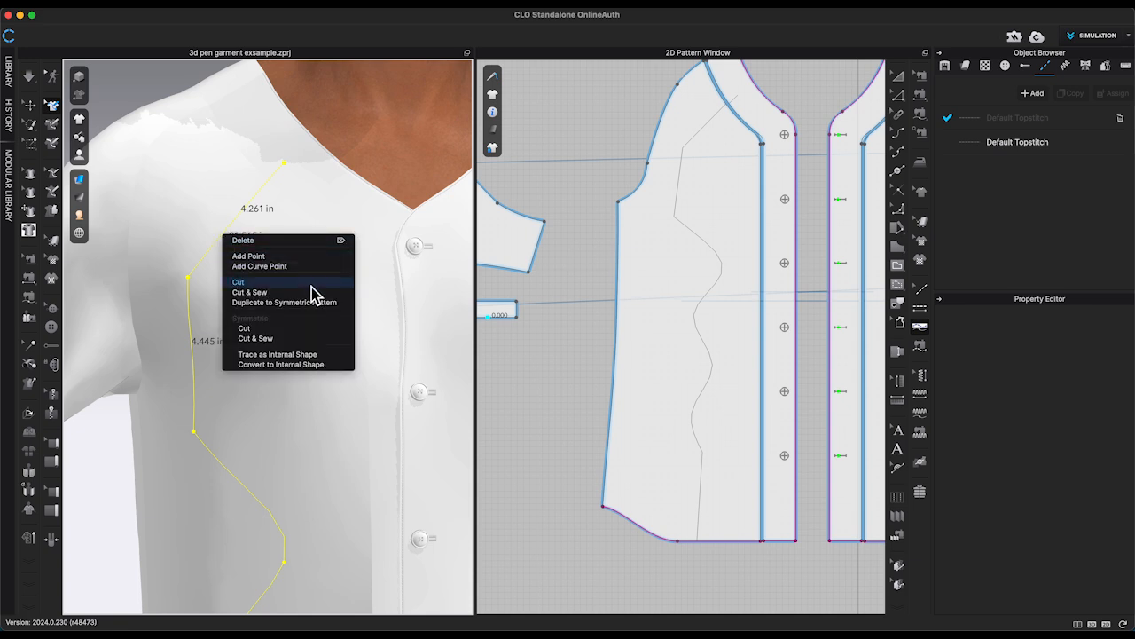
{"action": "mouse_move", "coordinate": [284, 312]}
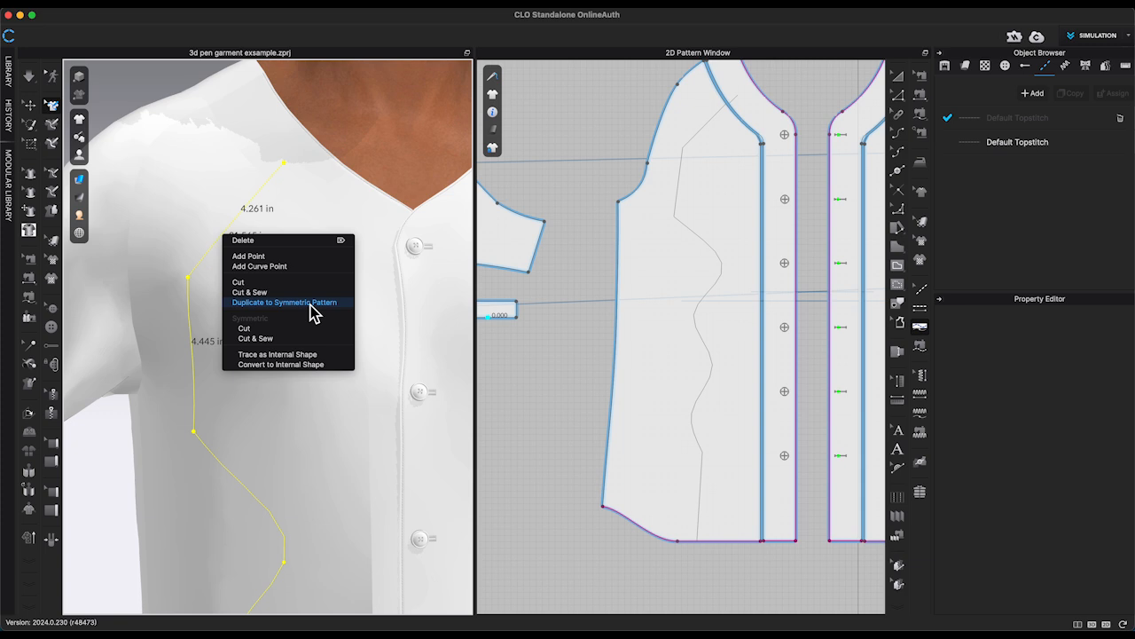
{"action": "left_click", "coordinate": [284, 302]}
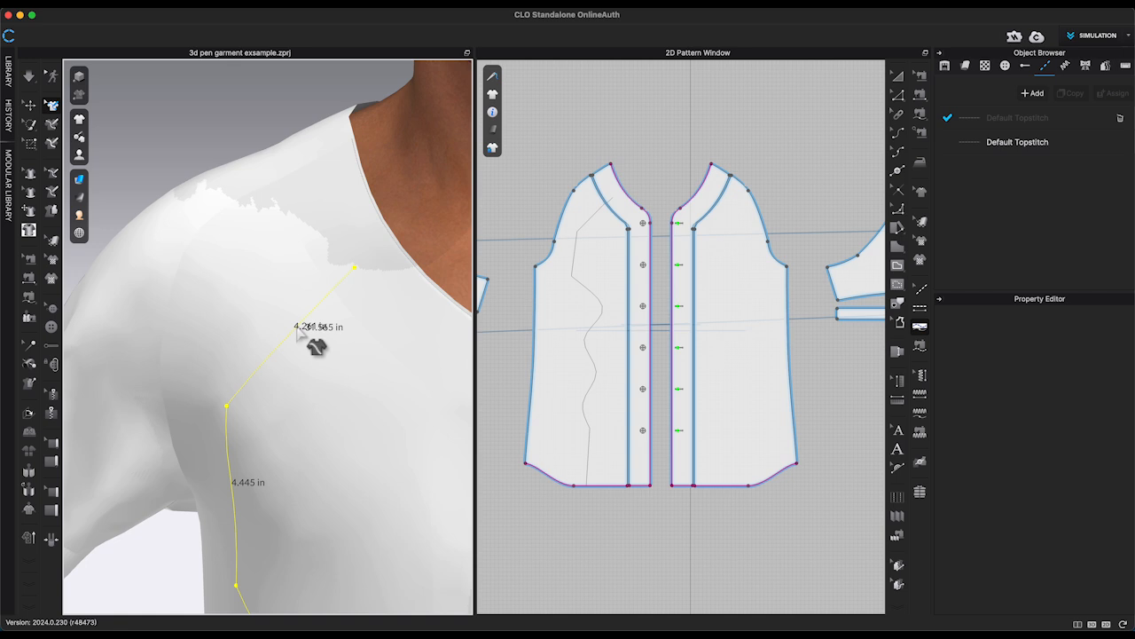
{"action": "right_click", "coordinate": [316, 348]}
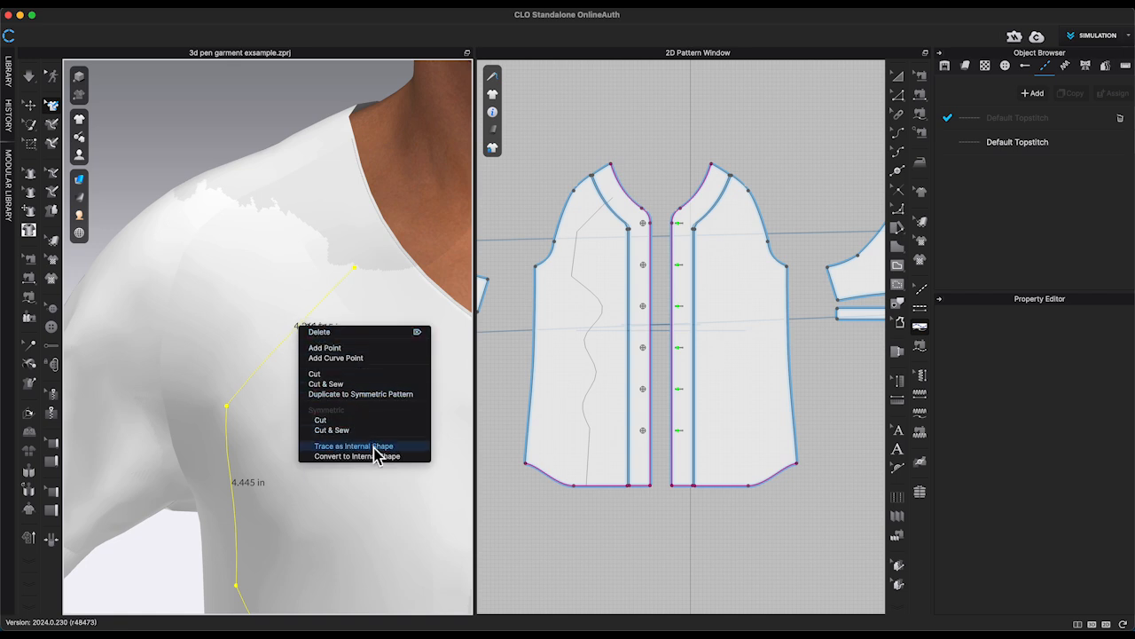
{"action": "mouse_move", "coordinate": [346, 358]}
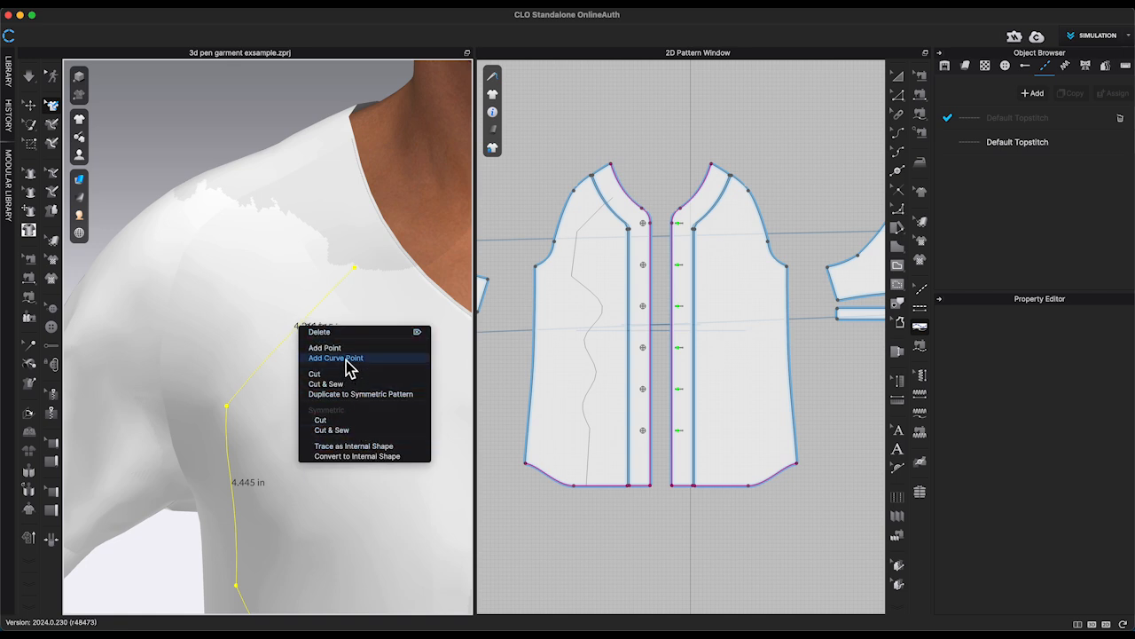
{"action": "left_click", "coordinate": [339, 357]}
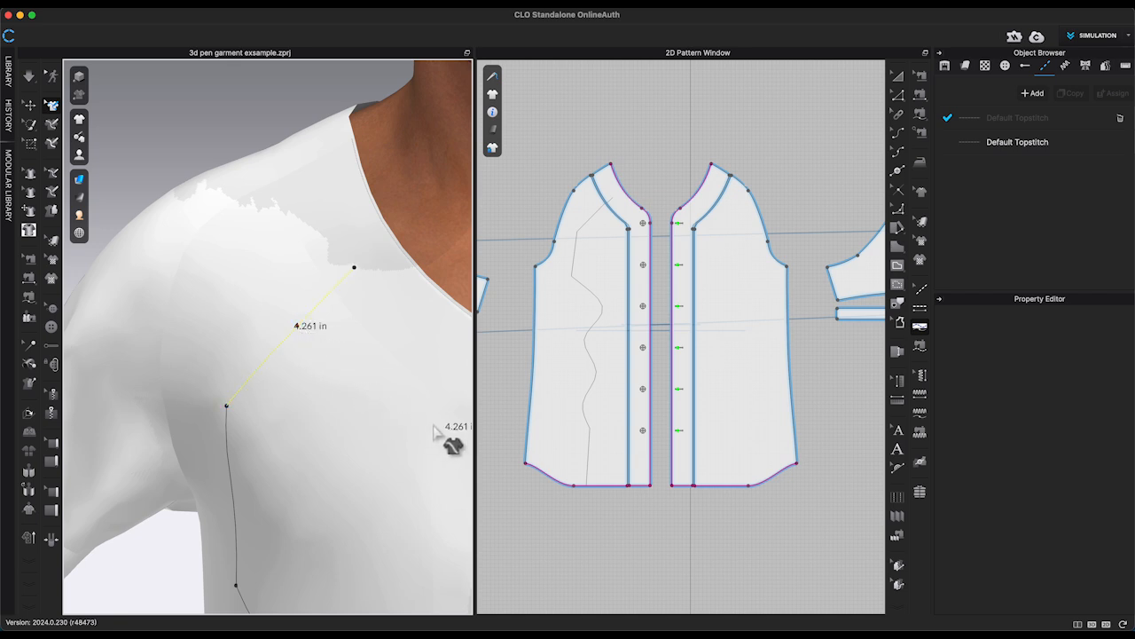
- Draw a closed star outline on the shirt's chest
{"action": "left_click_drag", "start_coordinate": [453, 443], "coordinate": [293, 319]}
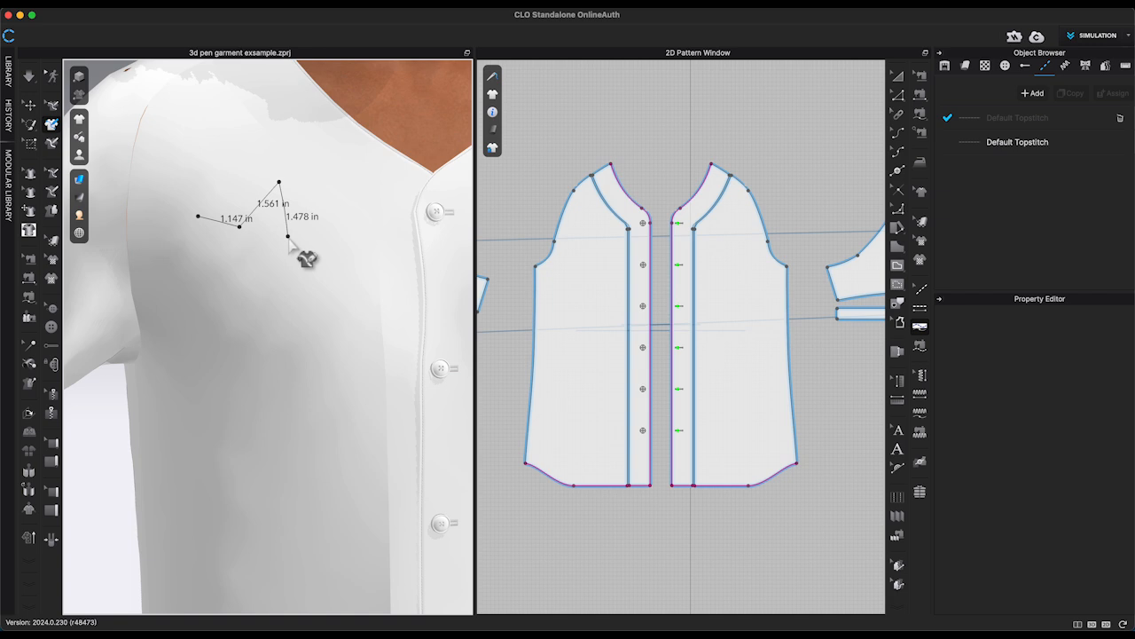
{"action": "left_click_drag", "start_coordinate": [286, 236], "coordinate": [292, 283]}
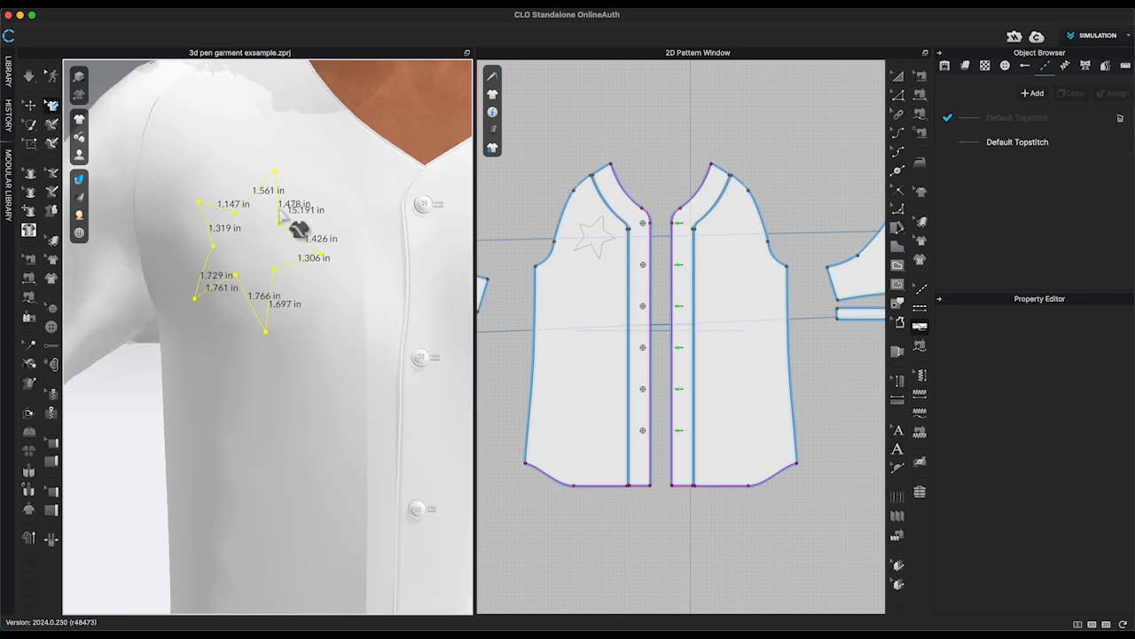
- Trace the star as an internal shape, then clone it as its own pattern piece
{"action": "right_click", "coordinate": [298, 231]}
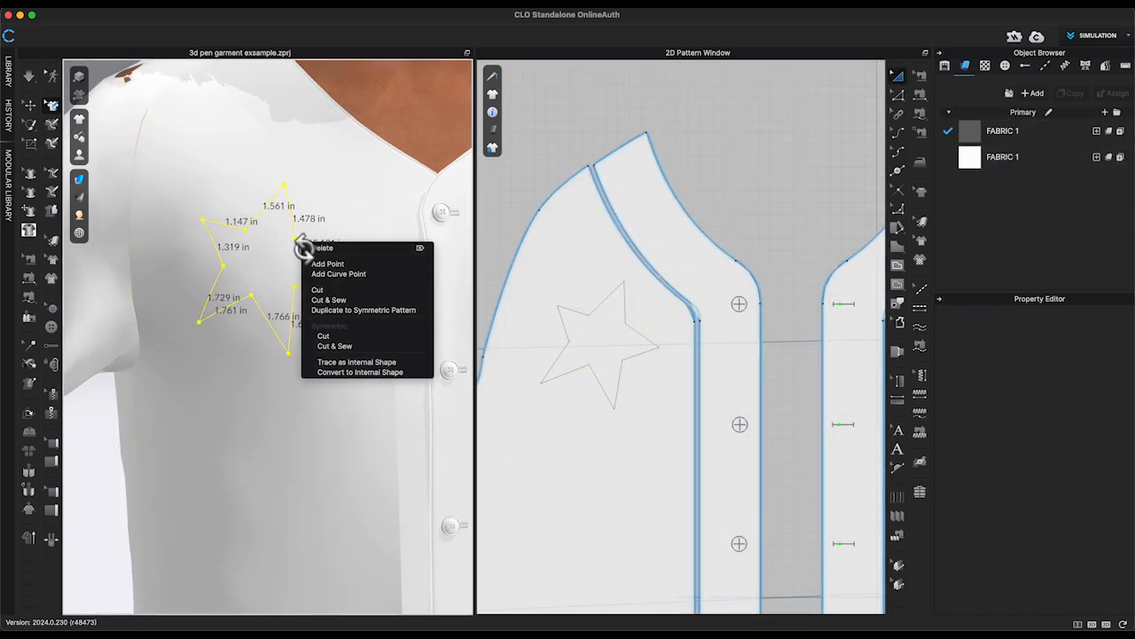
{"action": "mouse_move", "coordinate": [380, 373]}
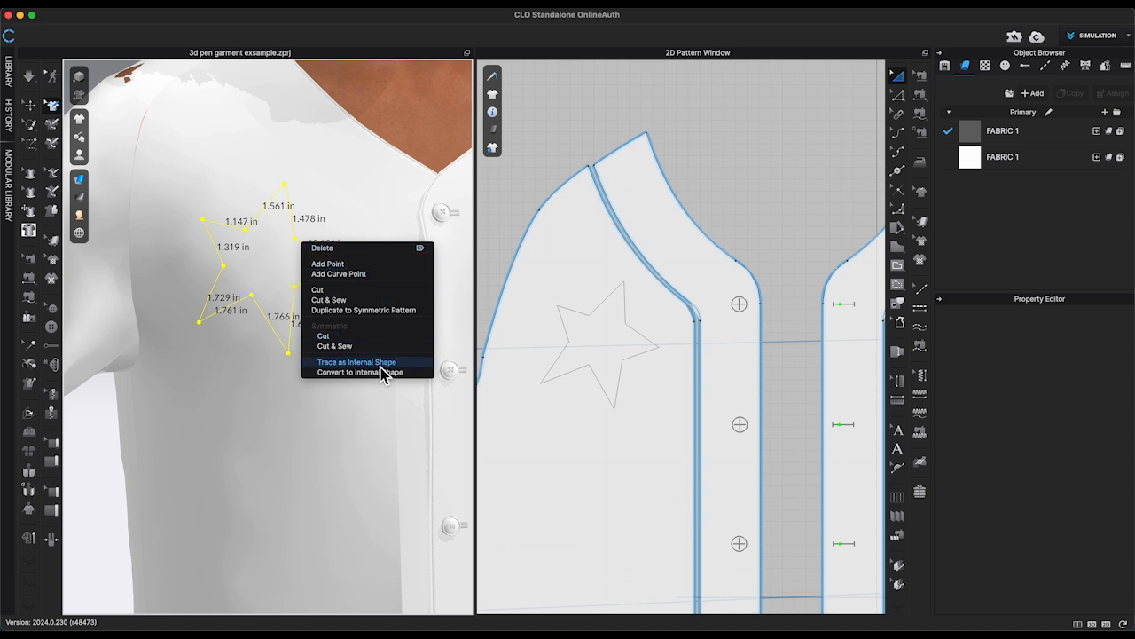
{"action": "mouse_move", "coordinate": [405, 377]}
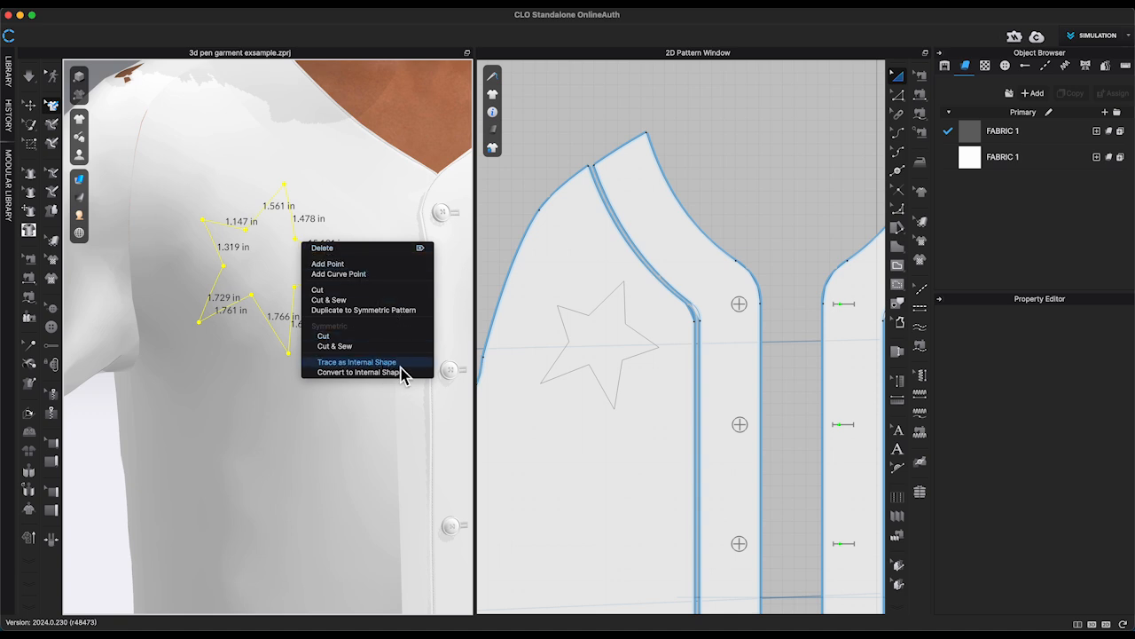
{"action": "left_click", "coordinate": [353, 362]}
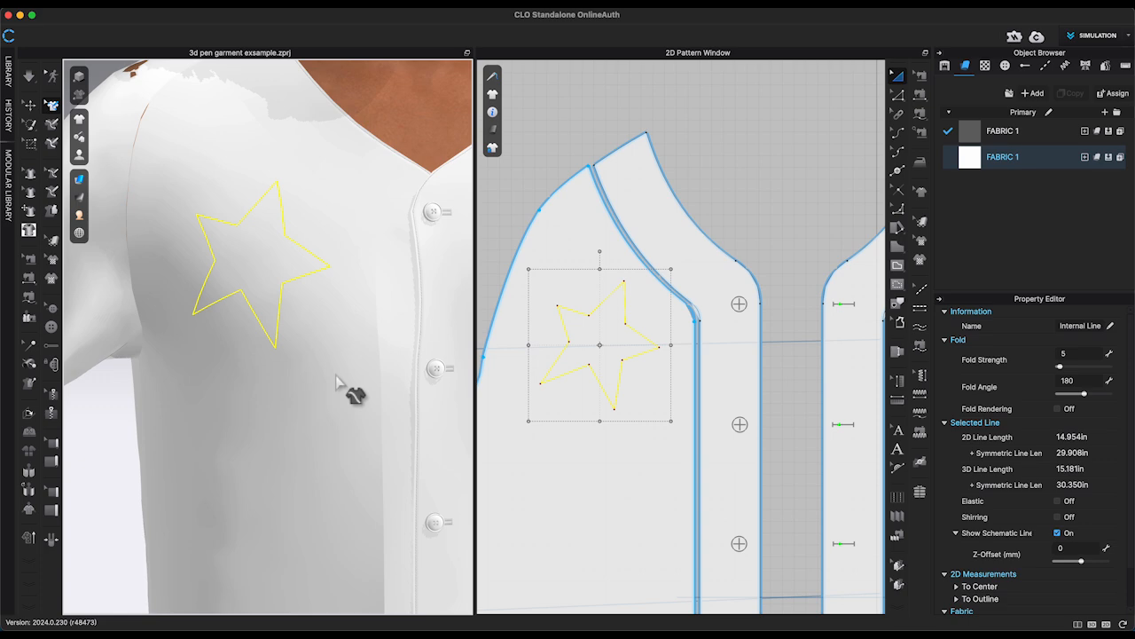
{"action": "right_click", "coordinate": [596, 344]}
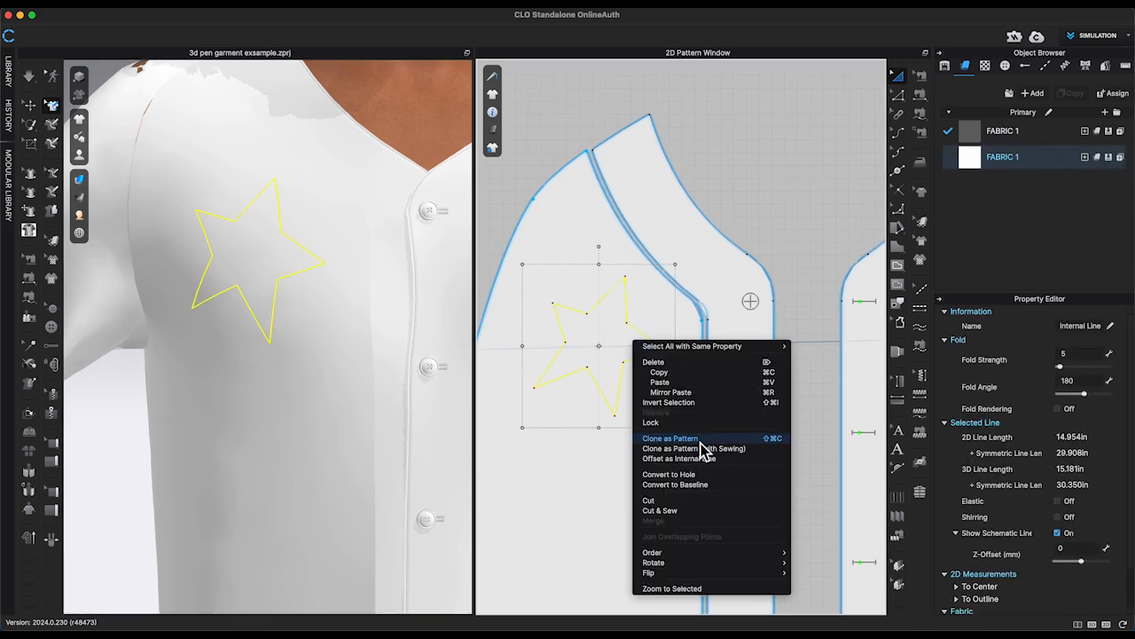
{"action": "left_click", "coordinate": [669, 436]}
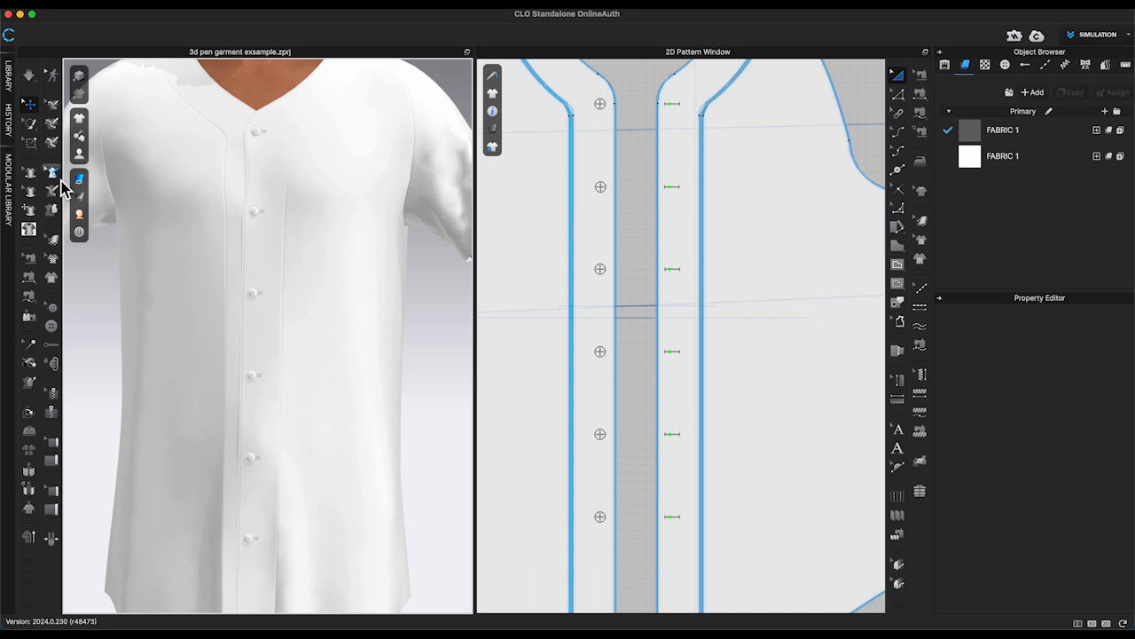
{"action": "mouse_move", "coordinate": [50, 142]}
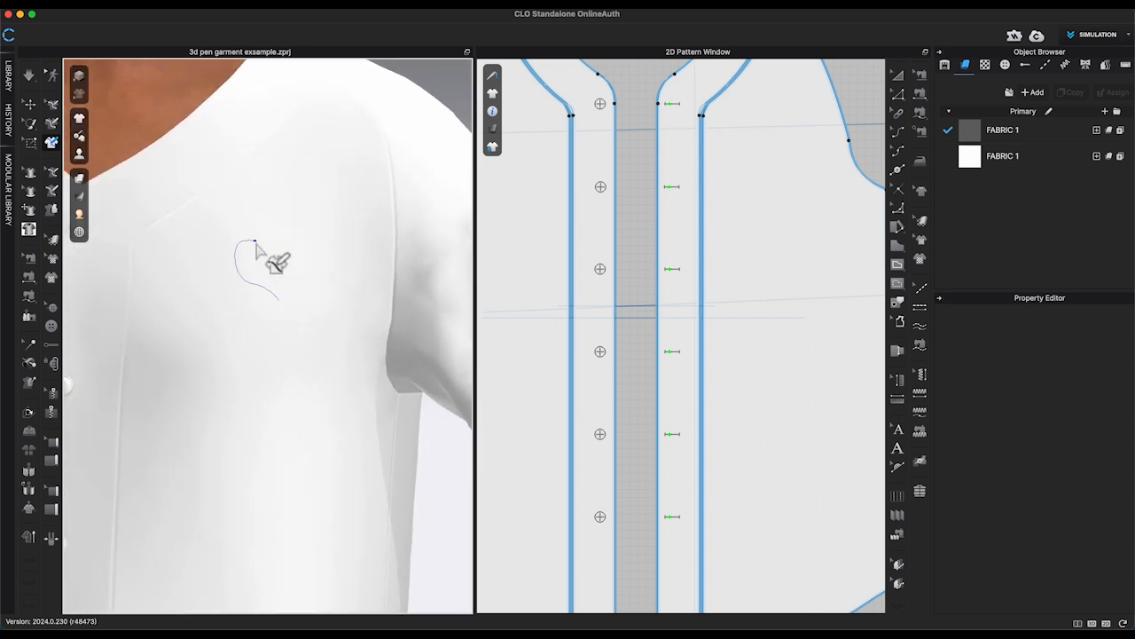
- Draw a heart curve on the chest and trace it as an internal shape
{"action": "left_click_drag", "start_coordinate": [257, 239], "coordinate": [284, 302]}
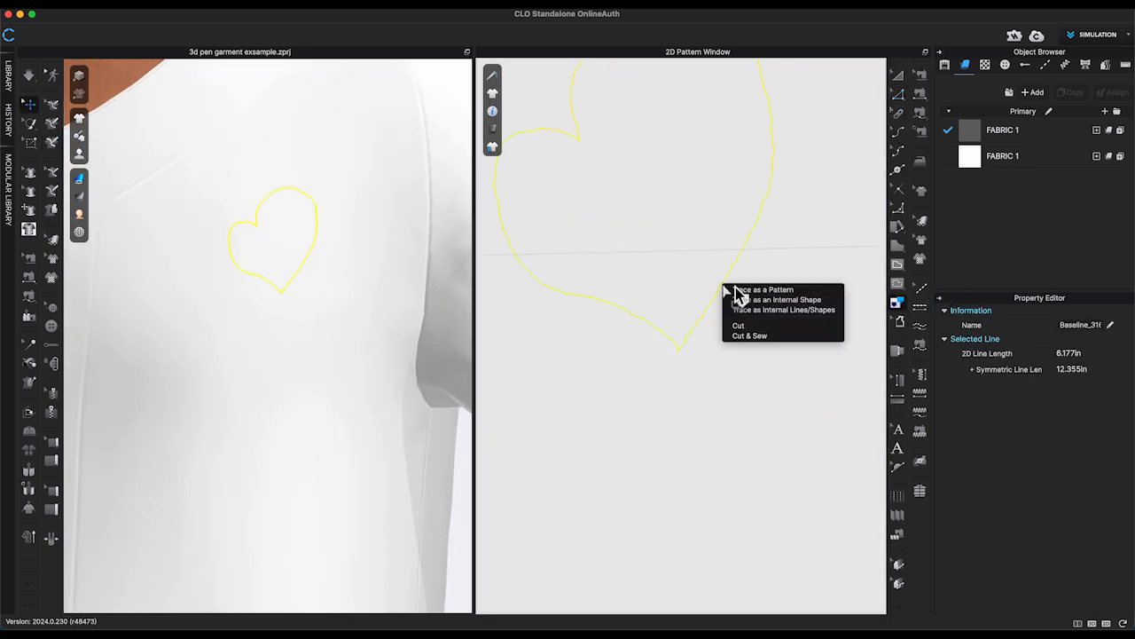
{"action": "left_click", "coordinate": [781, 298]}
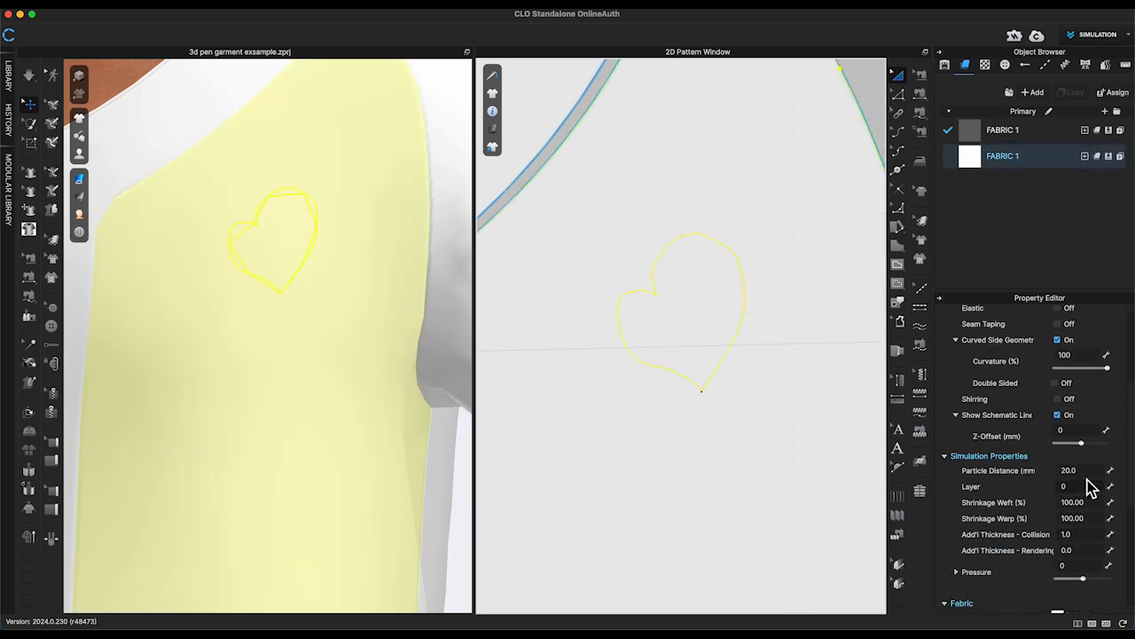
- Cut & Sew the heart internal shape out of the shirt front as its own piece
{"action": "right_click", "coordinate": [682, 311]}
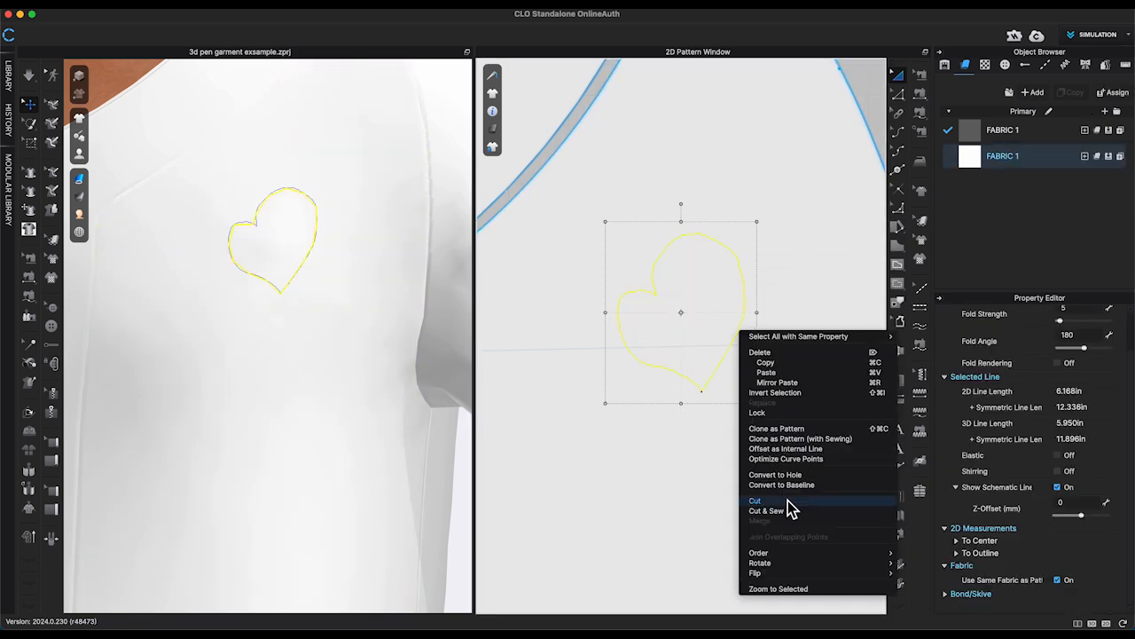
{"action": "left_click", "coordinate": [756, 500]}
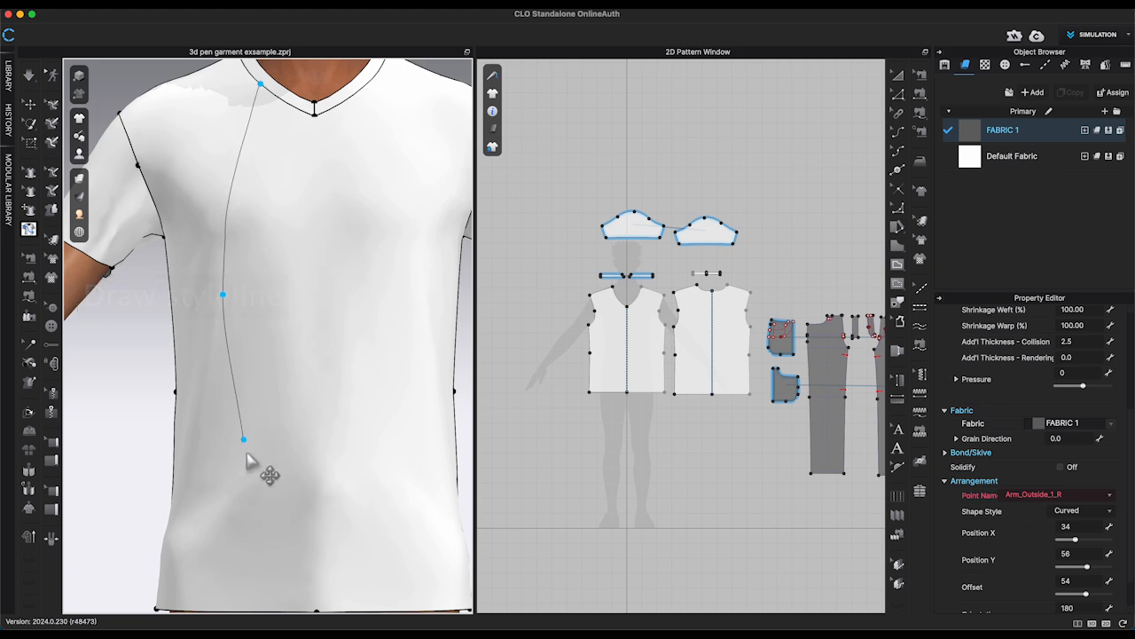
- Draw a curved line down the t-shirt front and reshape the centre-front panel outline
{"action": "left_click_drag", "start_coordinate": [245, 437], "coordinate": [275, 612]}
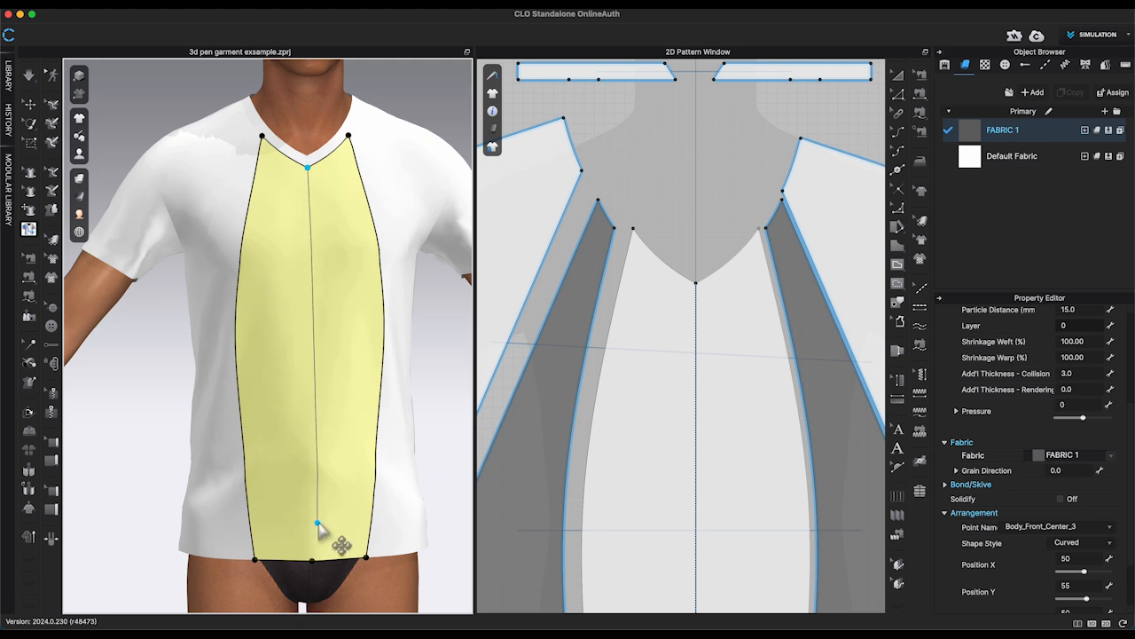
{"action": "left_click_drag", "start_coordinate": [319, 524], "coordinate": [376, 353]}
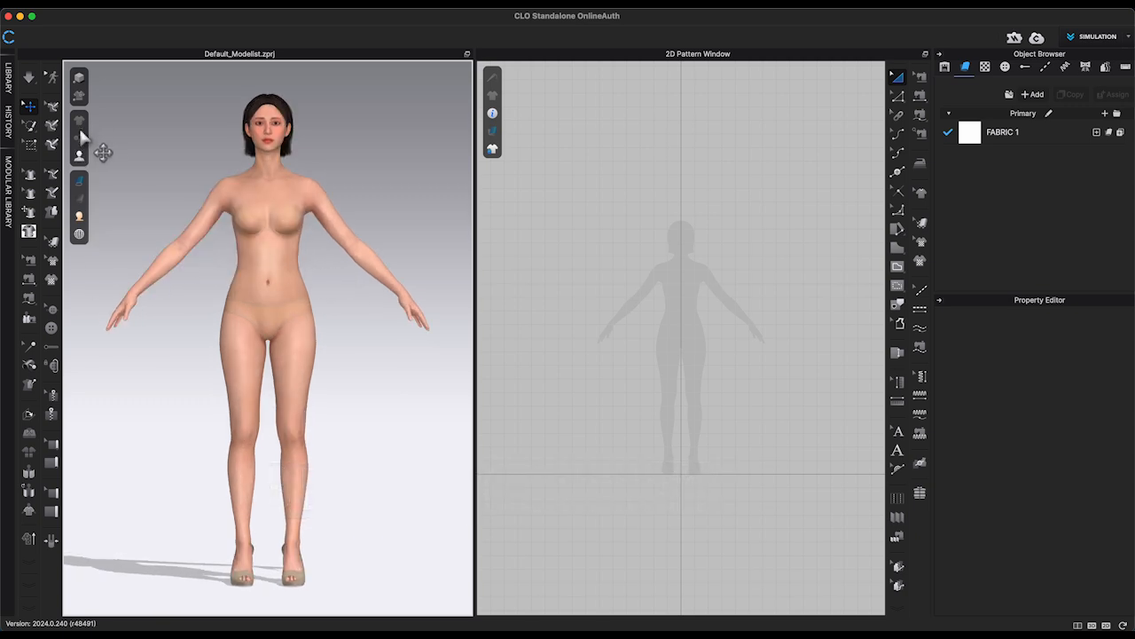
- Open the Avatar Display menu for the Default_Modelist avatar
{"action": "left_click", "coordinate": [78, 156]}
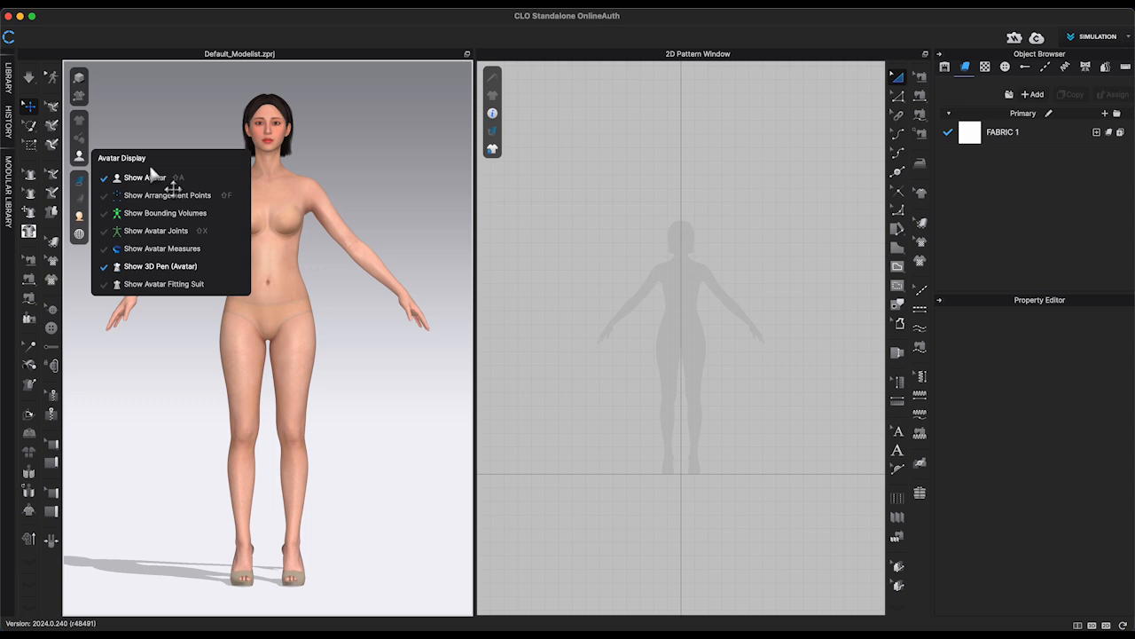
{"action": "mouse_move", "coordinate": [193, 267]}
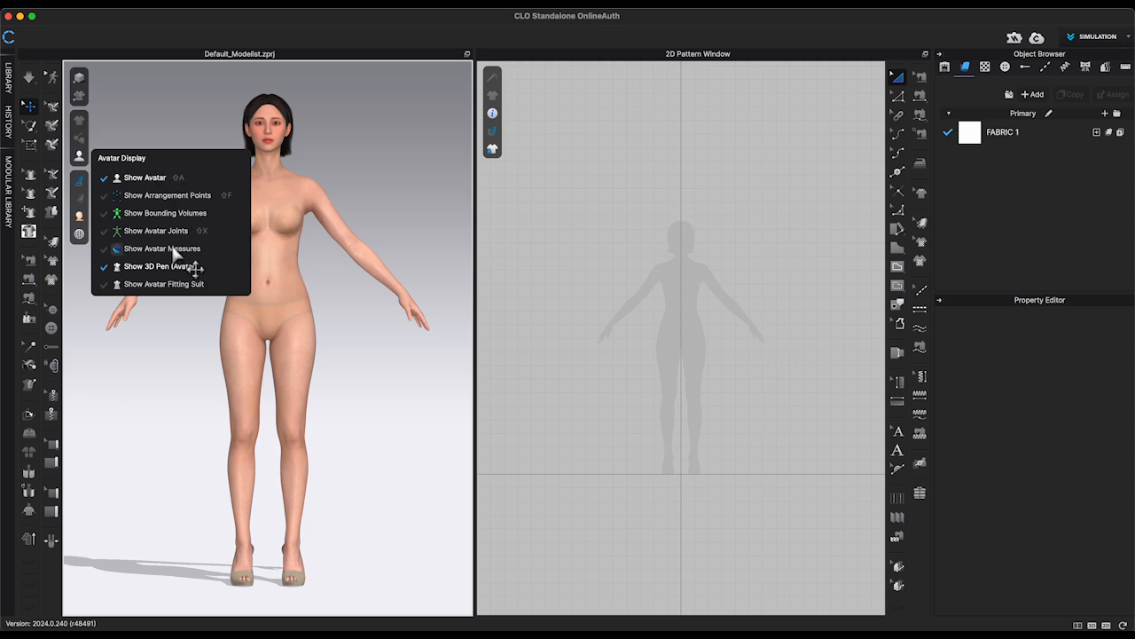
- Enable Show Avatar Measures and close the display menu
{"action": "left_click", "coordinate": [164, 248]}
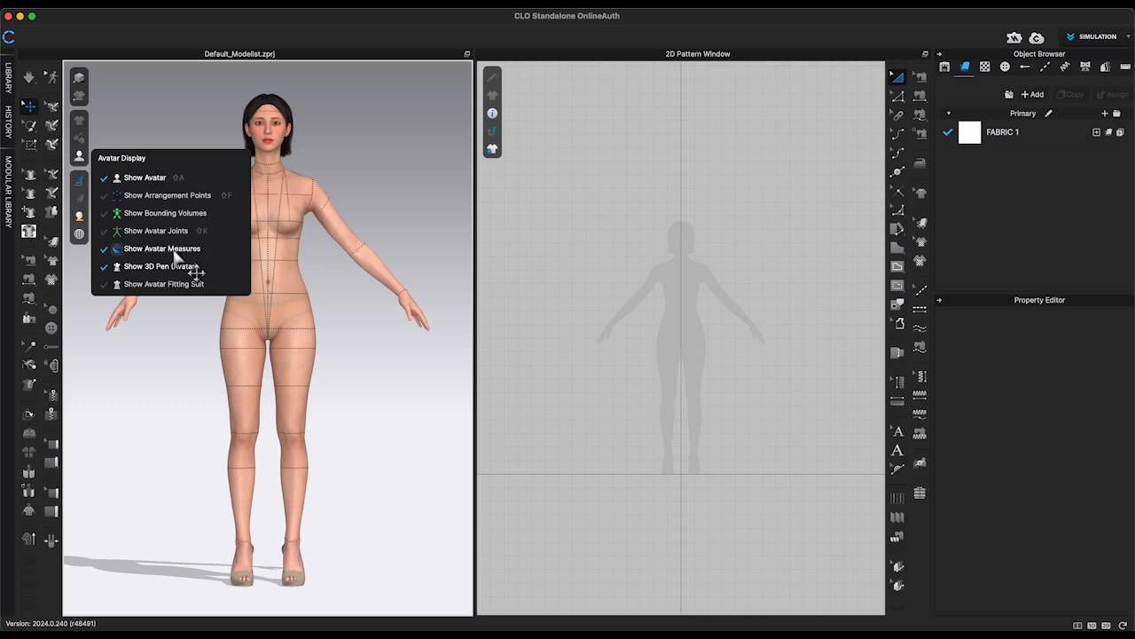
{"action": "left_click", "coordinate": [160, 248]}
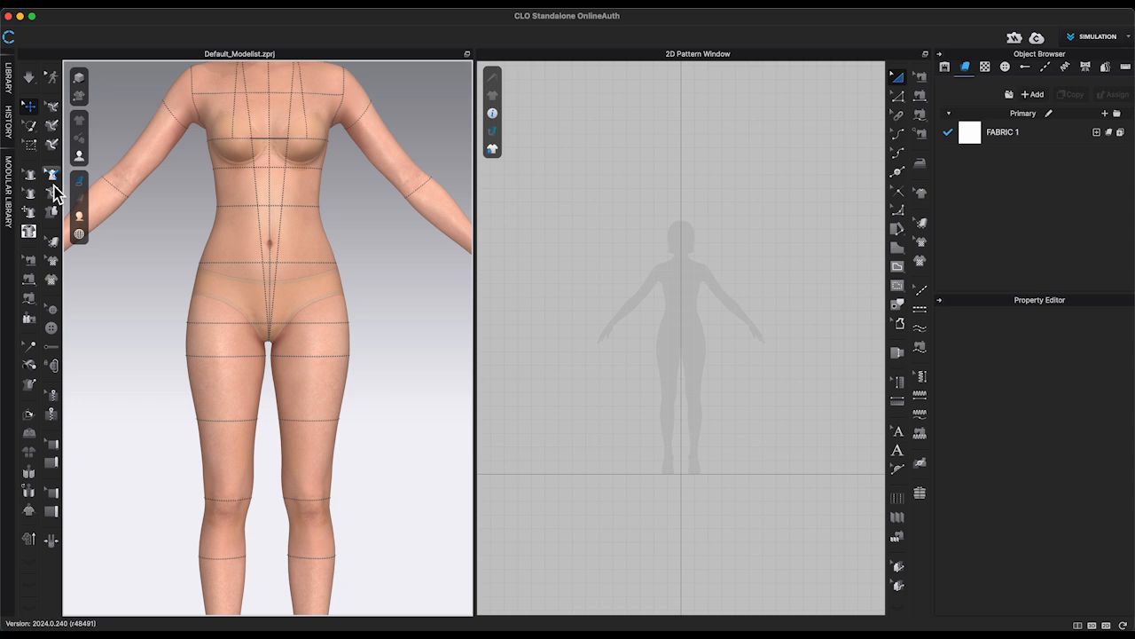
{"action": "mouse_move", "coordinate": [51, 209]}
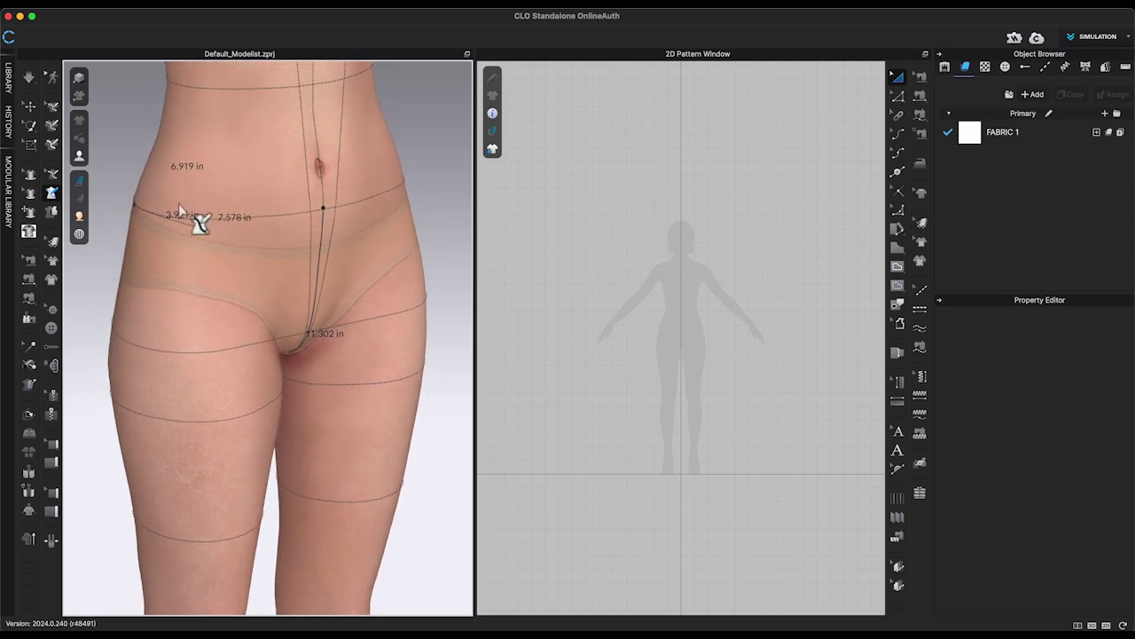
- Measure a surface distance across the avatar's hip with the avatar measure tool
{"action": "left_click_drag", "start_coordinate": [198, 222], "coordinate": [270, 239]}
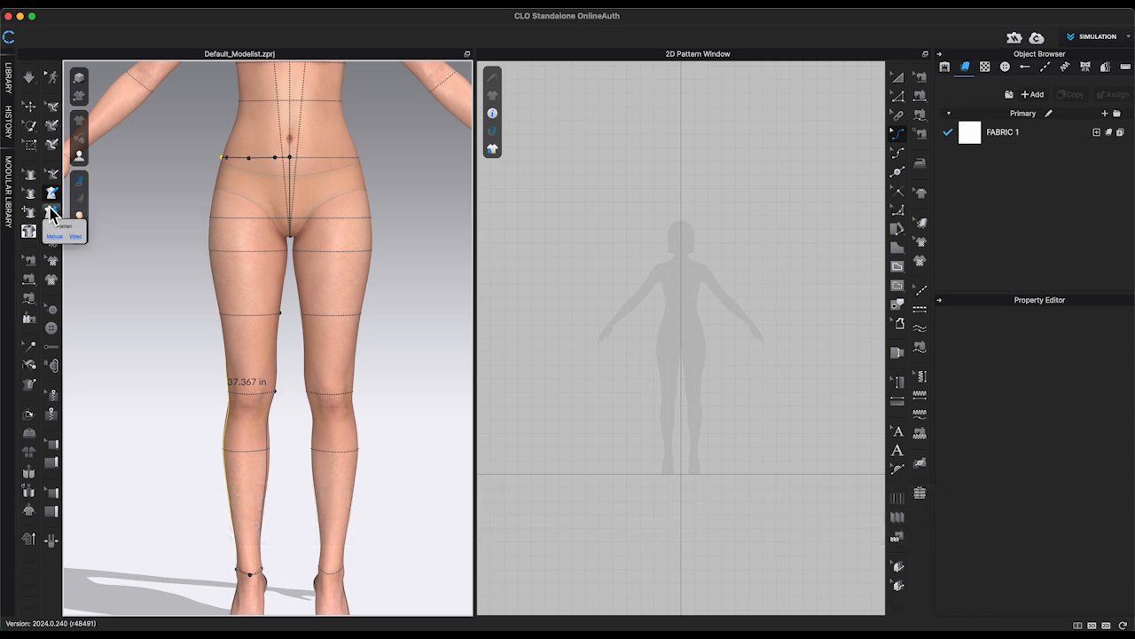
- Draw the leg outlines with the 3D Pen (Avatar) and separate the two flattened leg pieces in 2D
{"action": "left_click", "coordinate": [49, 208]}
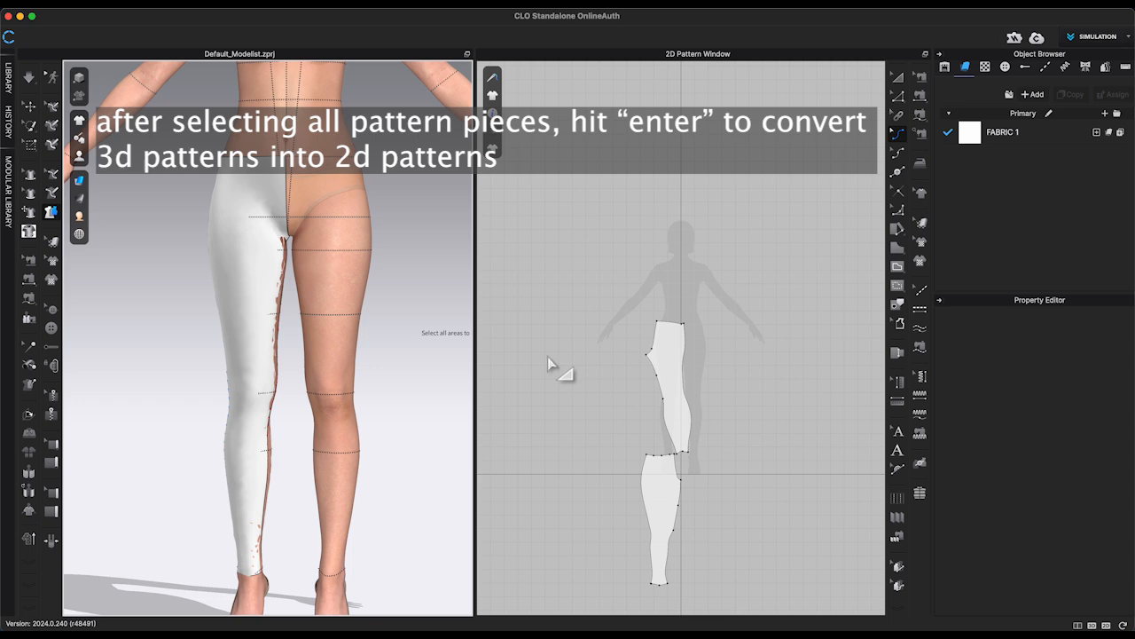
{"action": "mouse_move", "coordinate": [902, 93]}
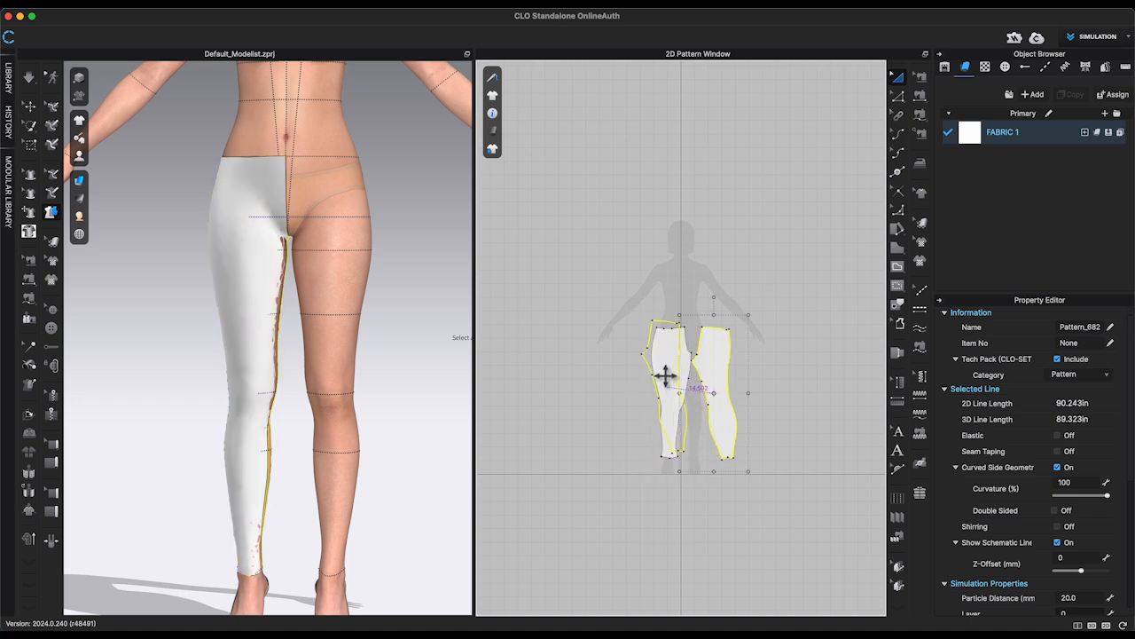
{"action": "left_click_drag", "start_coordinate": [665, 376], "coordinate": [625, 377]}
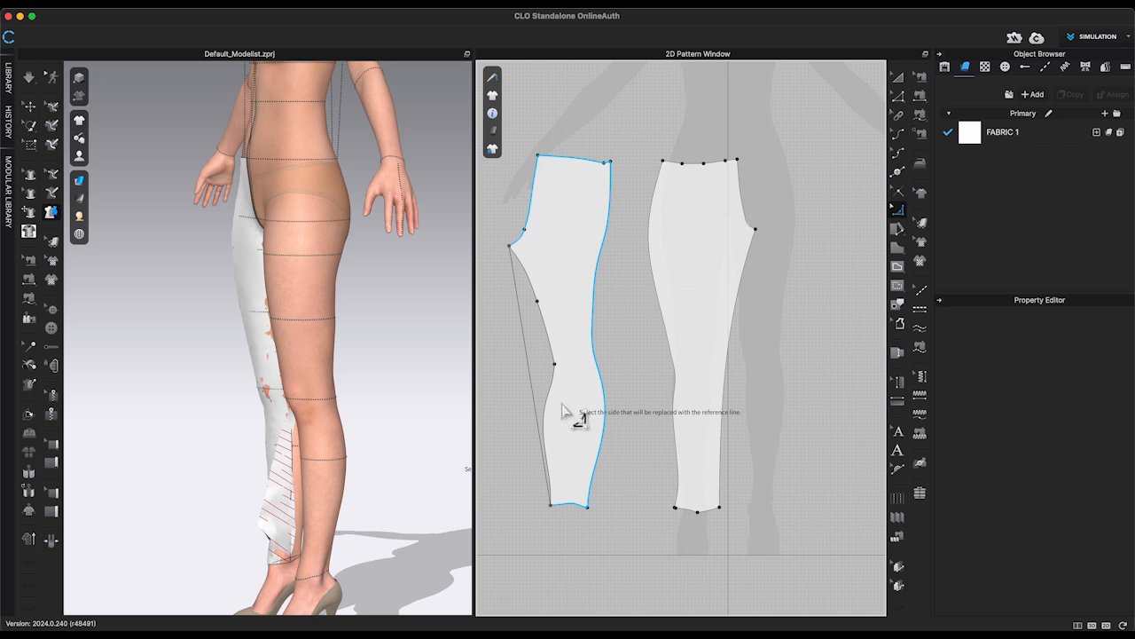
- Show line lengths on the leg patterns and curve the left leg's side edge
{"action": "left_click", "coordinate": [494, 113]}
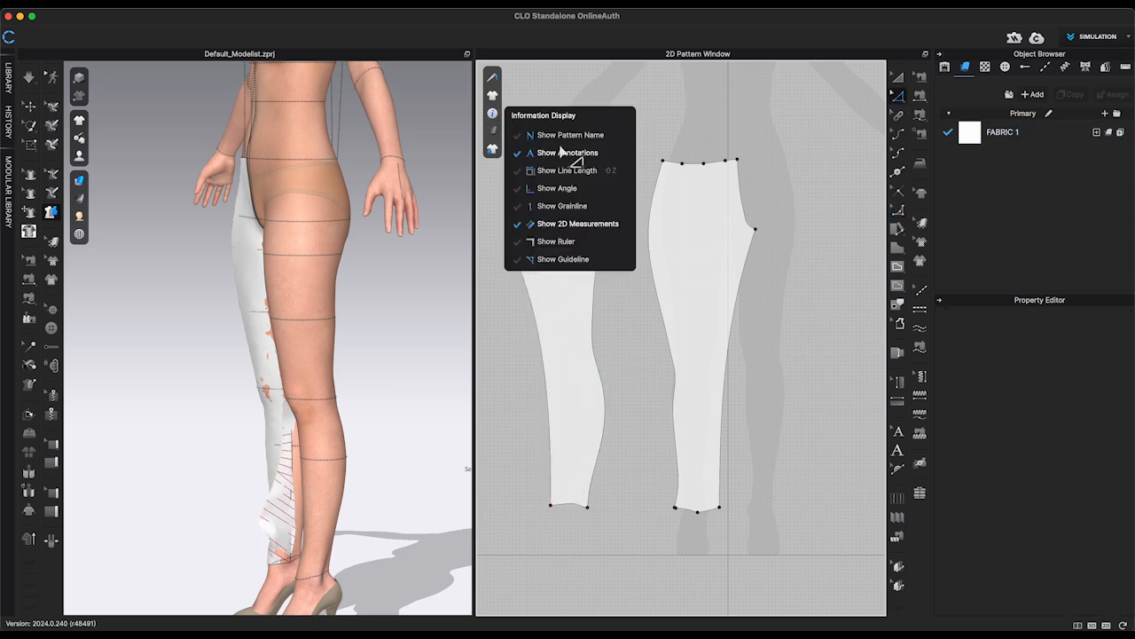
{"action": "left_click", "coordinate": [565, 170]}
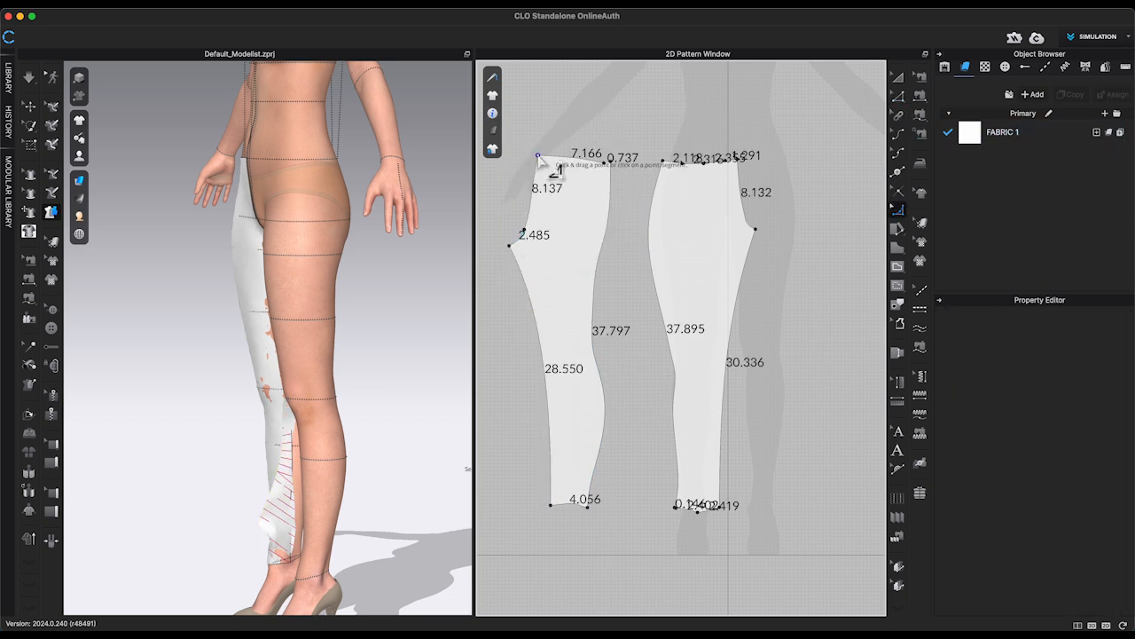
{"action": "left_click", "coordinate": [511, 245]}
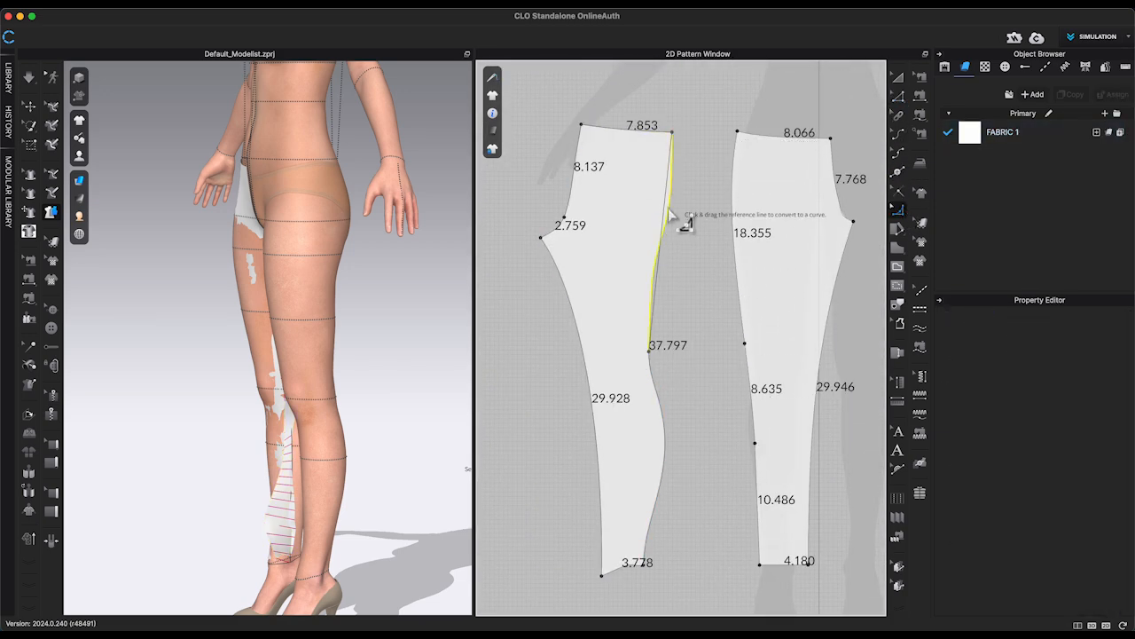
{"action": "left_click_drag", "start_coordinate": [660, 213], "coordinate": [683, 249]}
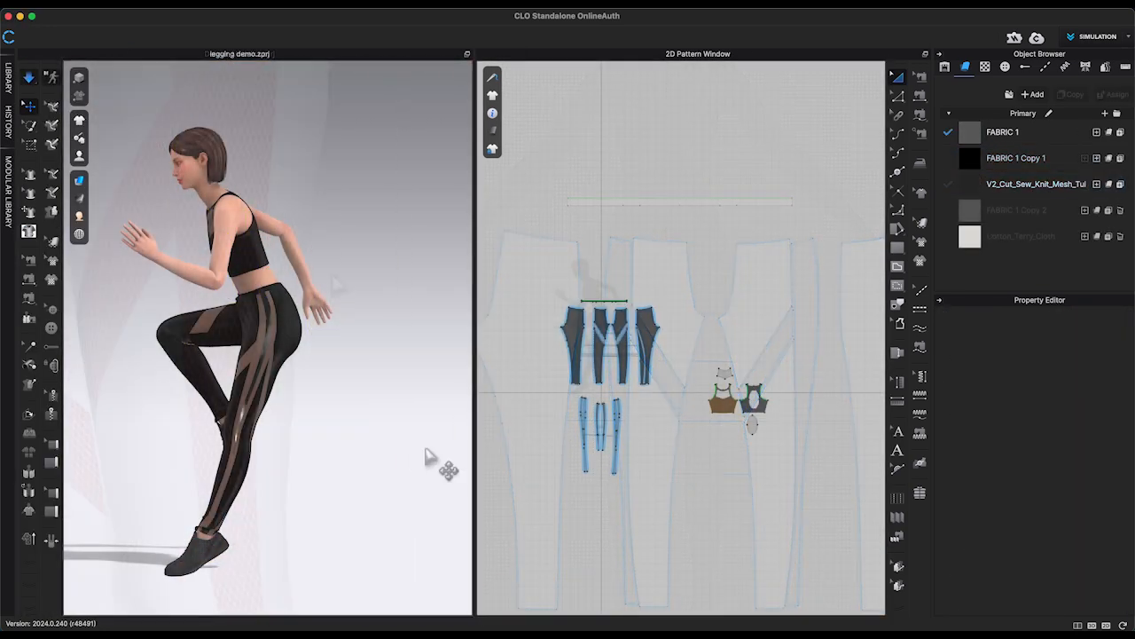
- Start a new project with the default female avatar and empty pattern window
{"action": "left_click", "coordinate": [1017, 158]}
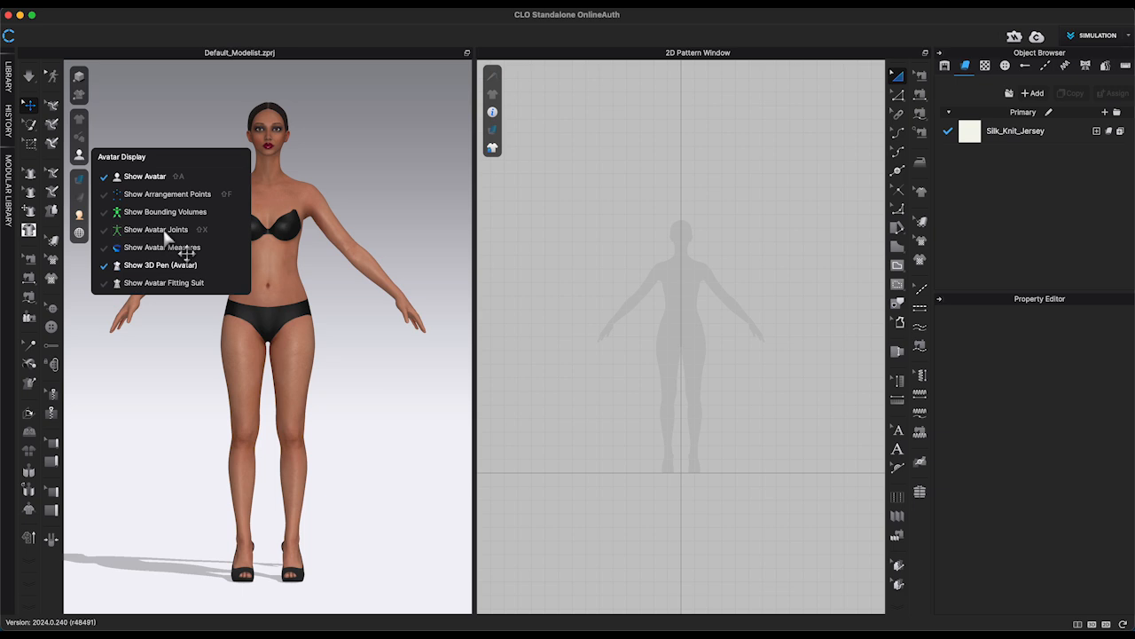
{"action": "mouse_move", "coordinate": [174, 266]}
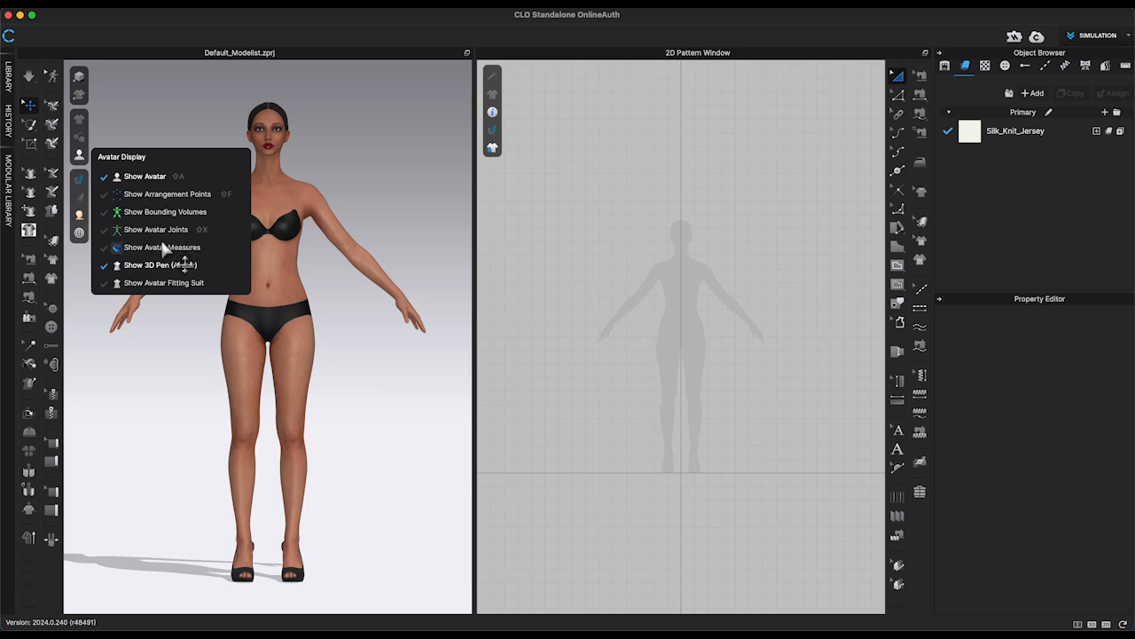
- Enable Show Avatar Measures from the Avatar Display menu
{"action": "left_click", "coordinate": [163, 246]}
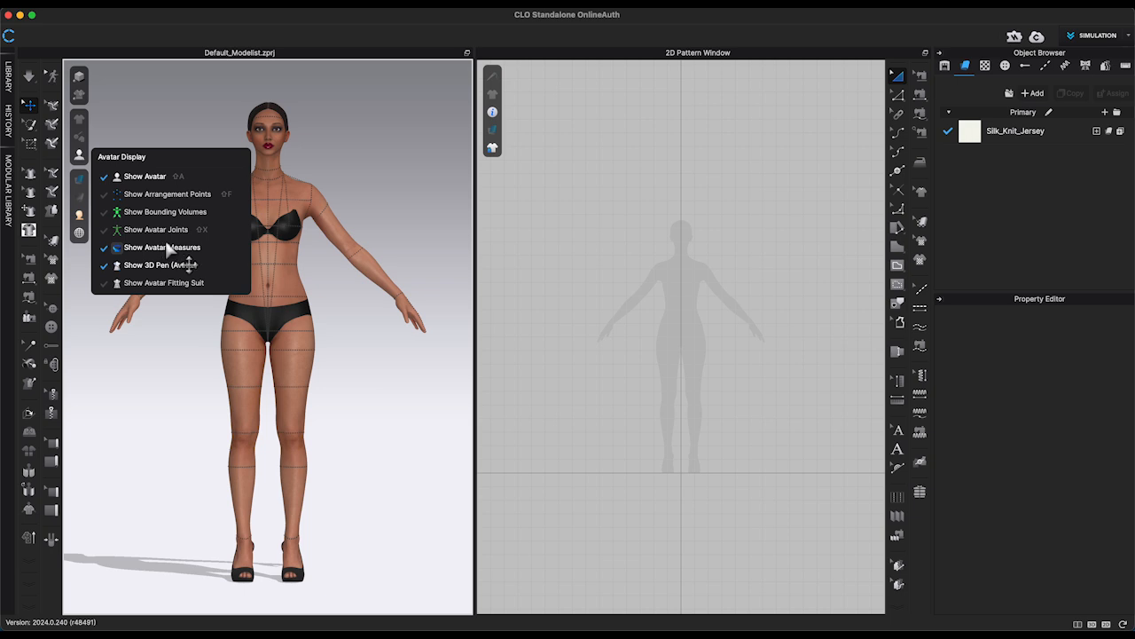
{"action": "left_click", "coordinate": [163, 246]}
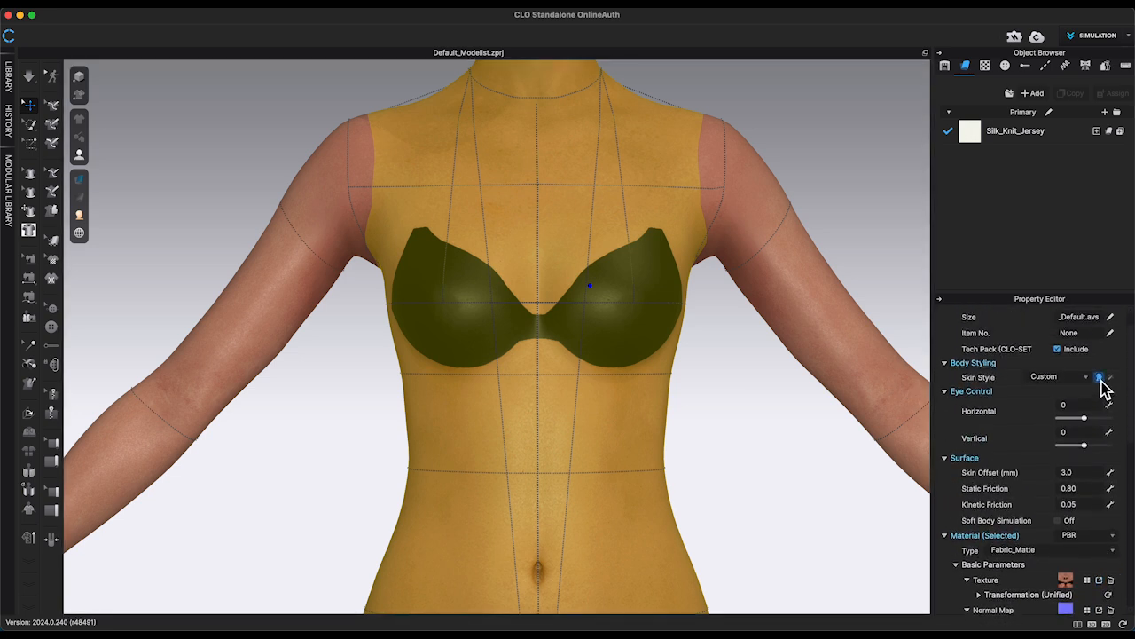
- Reset the avatar's skin style and underwear covering to defaults in the Skin Style configurator
{"action": "left_click", "coordinate": [1097, 376]}
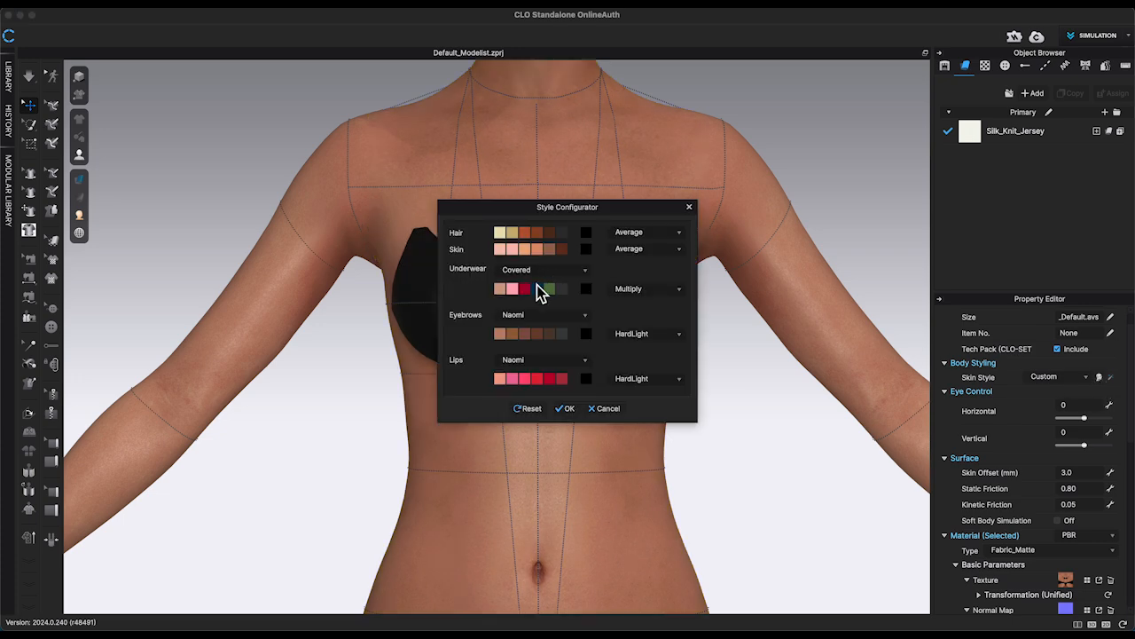
{"action": "left_click", "coordinate": [529, 408]}
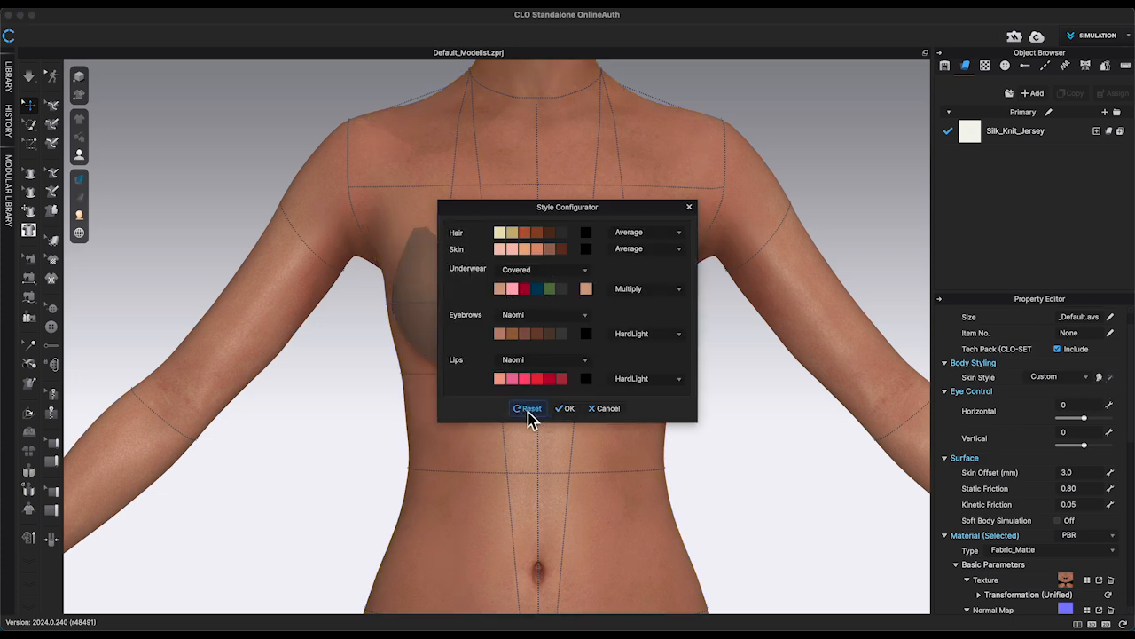
{"action": "left_click", "coordinate": [565, 408]}
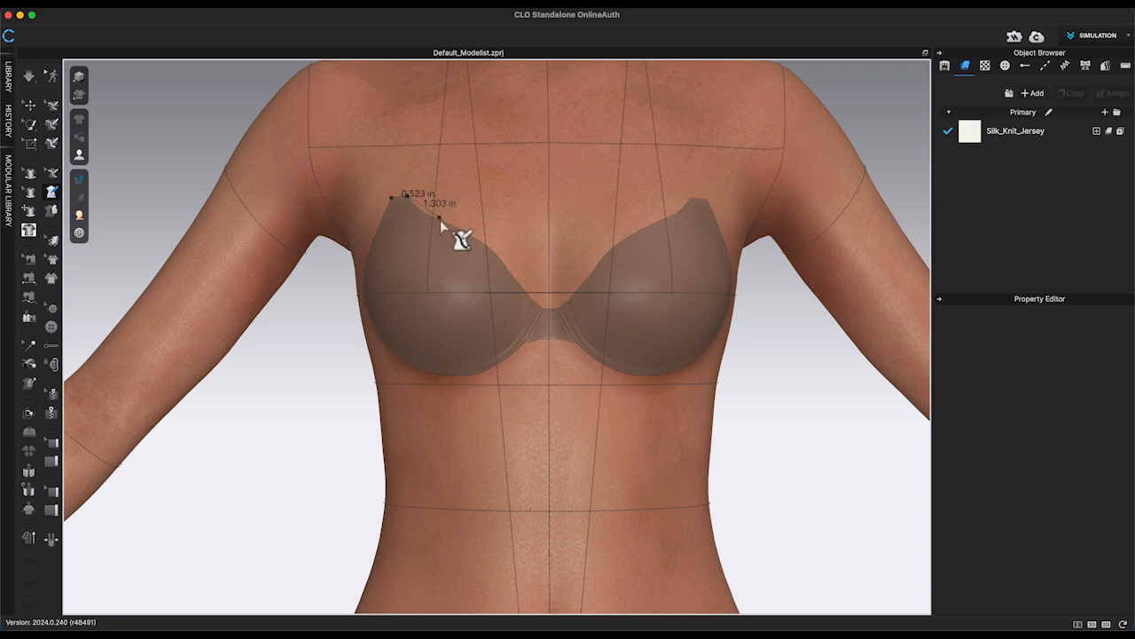
- Draw a closed 3D Pen (Avatar) outline around one bra cup on the avatar's chest
{"action": "left_click_drag", "start_coordinate": [442, 220], "coordinate": [472, 238]}
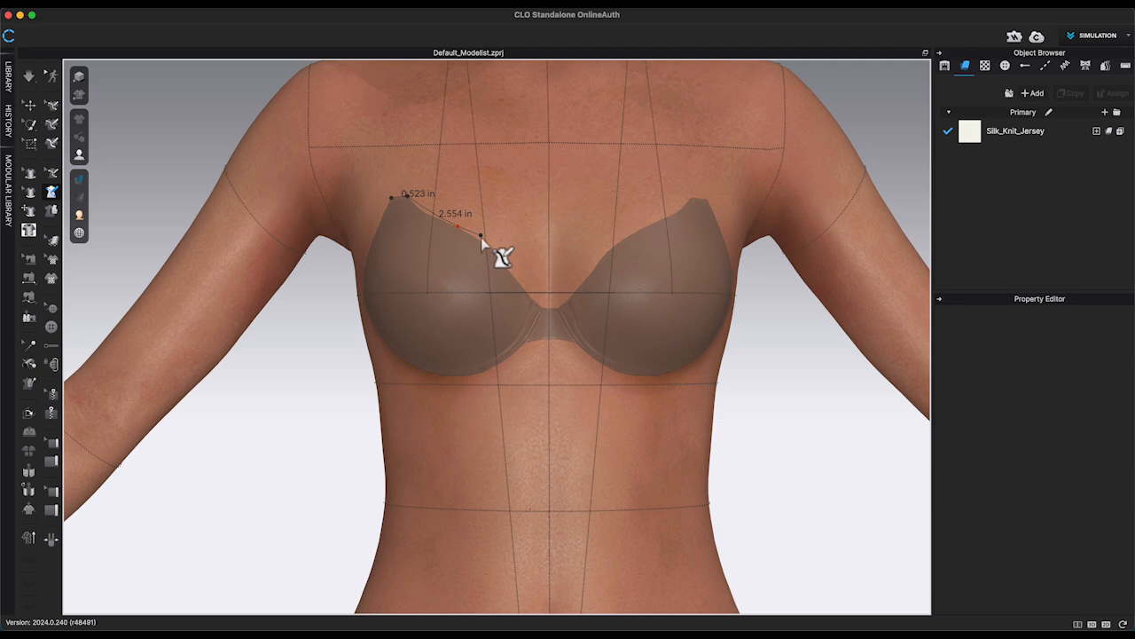
{"action": "left_click_drag", "start_coordinate": [481, 238], "coordinate": [494, 370]}
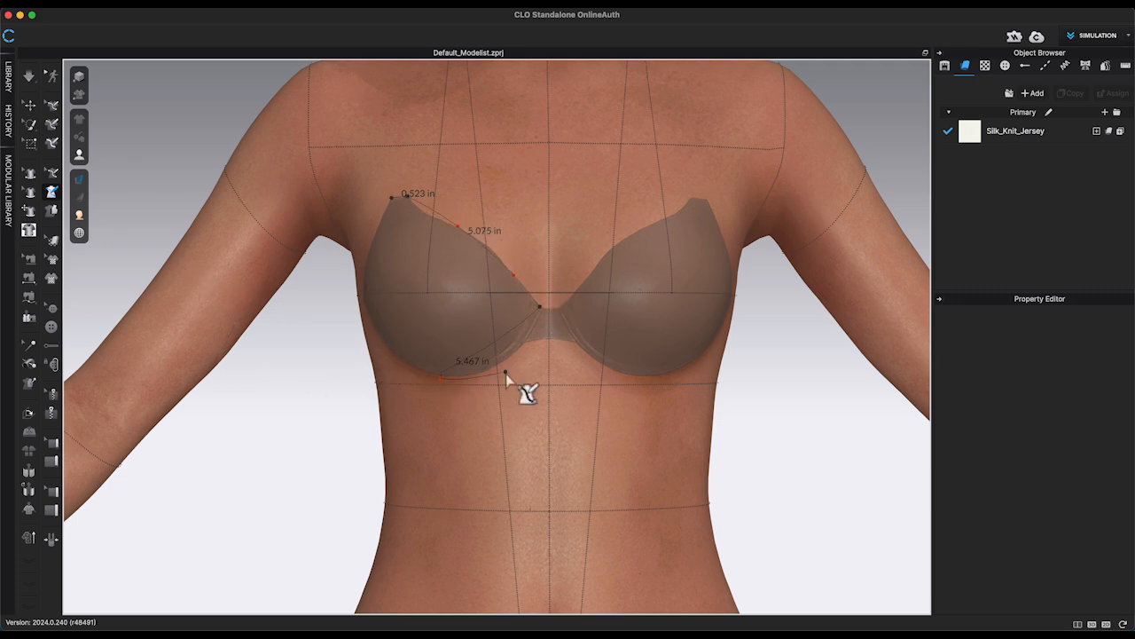
{"action": "left_click_drag", "start_coordinate": [506, 372], "coordinate": [417, 387]}
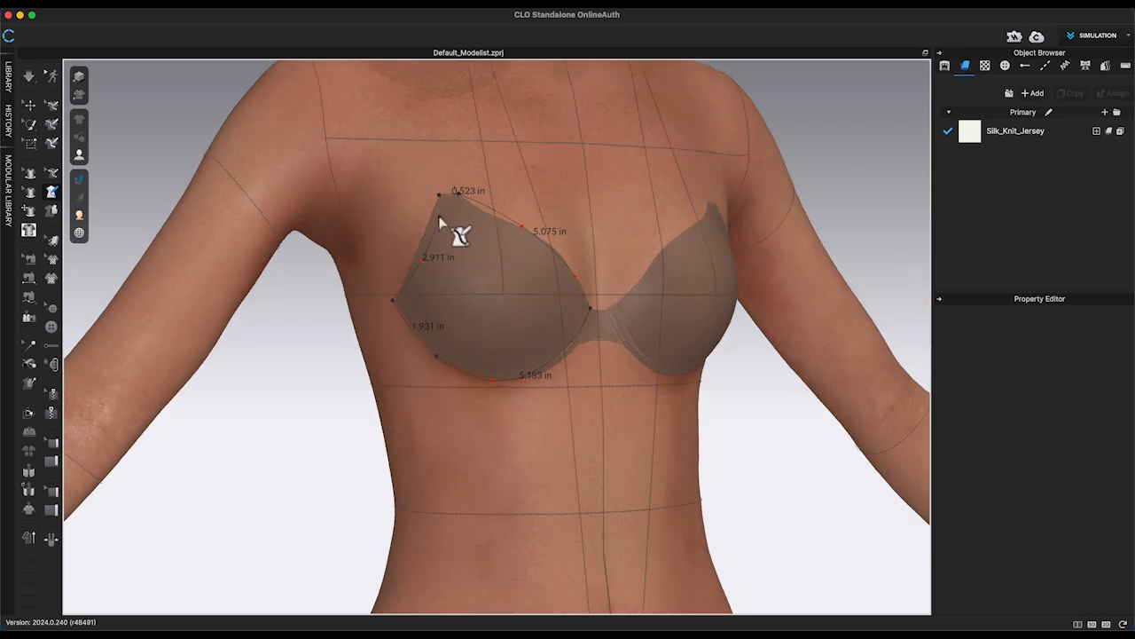
{"action": "left_click", "coordinate": [453, 227]}
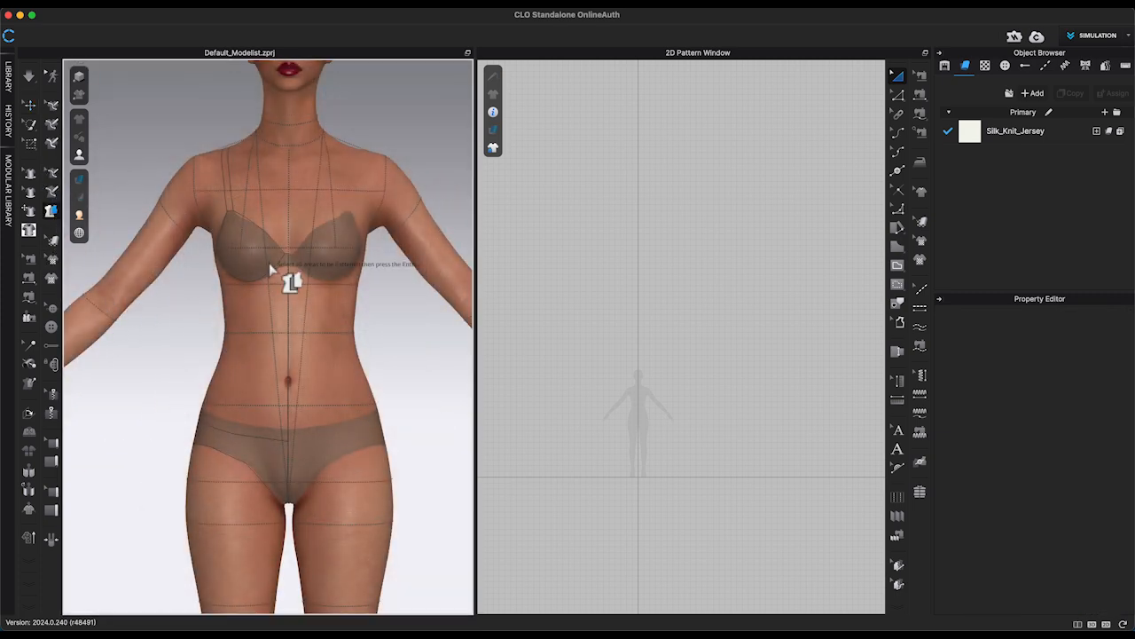
{"action": "left_click", "coordinate": [266, 257]}
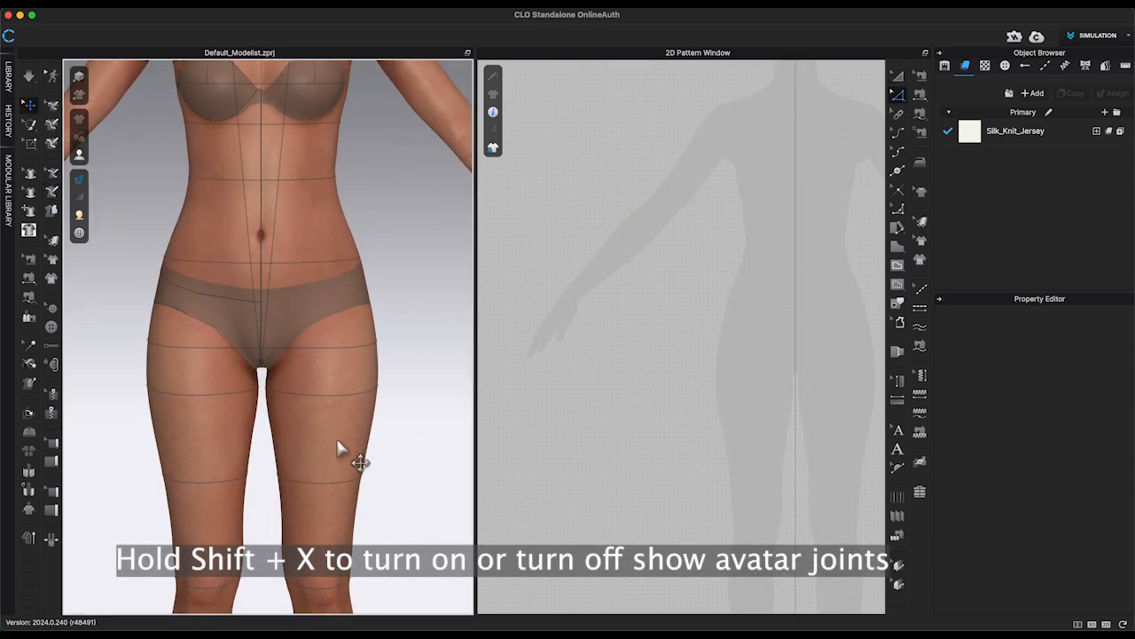
{"action": "key", "text": "shift+x"}
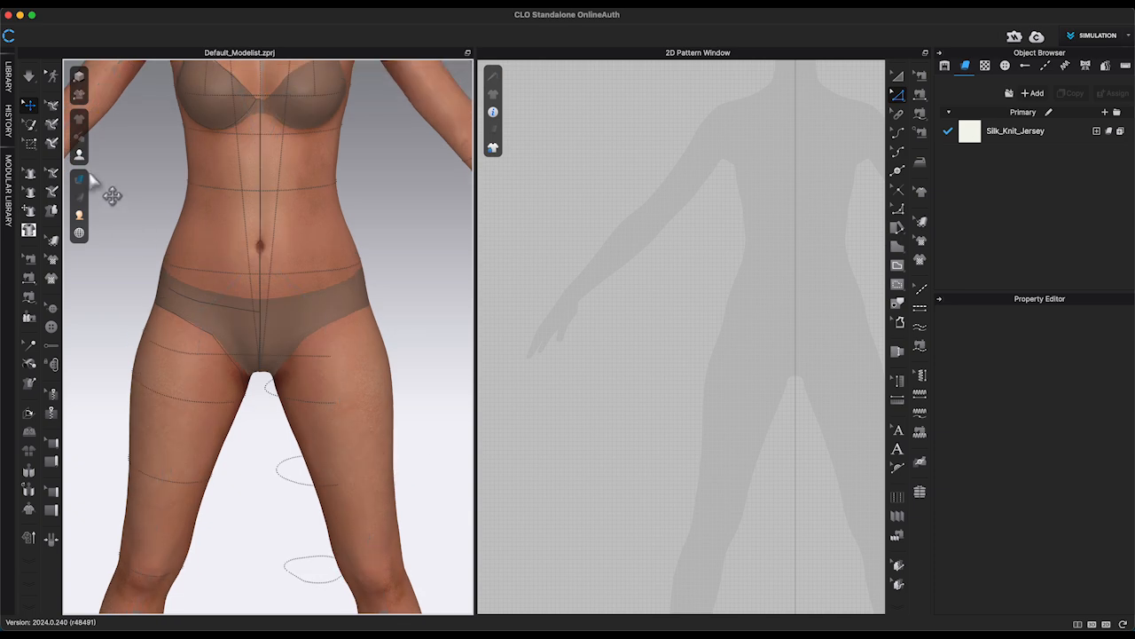
{"action": "scroll", "scroll_direction": "down", "scroll_amount": 3}
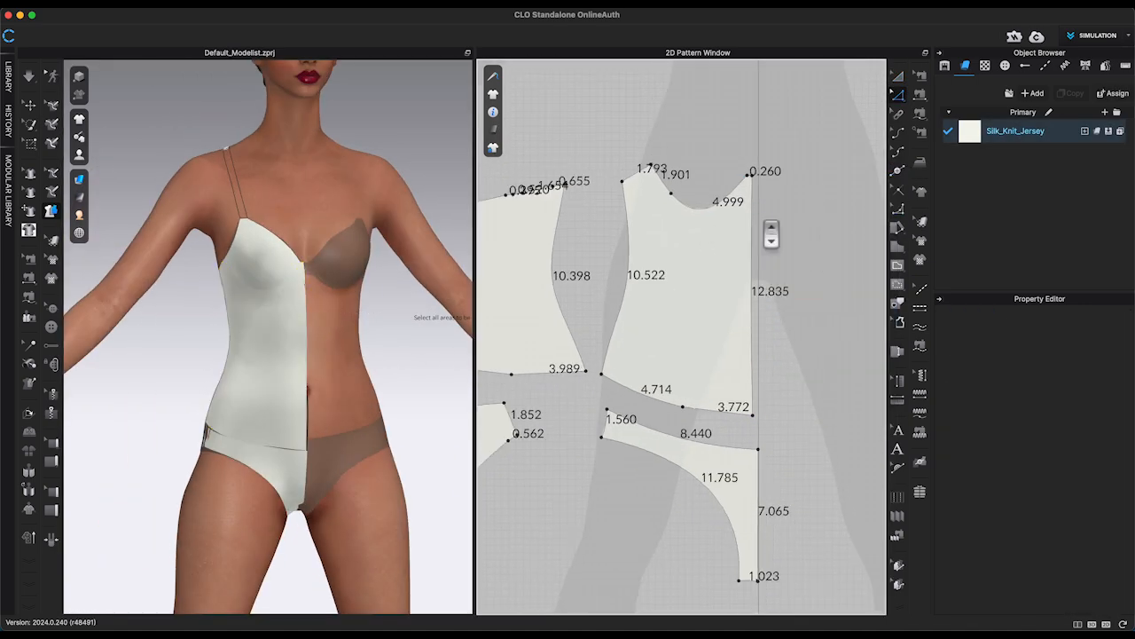
- Flatten the traced avatar lines into half-bodysuit pattern pieces
{"action": "left_click", "coordinate": [653, 371]}
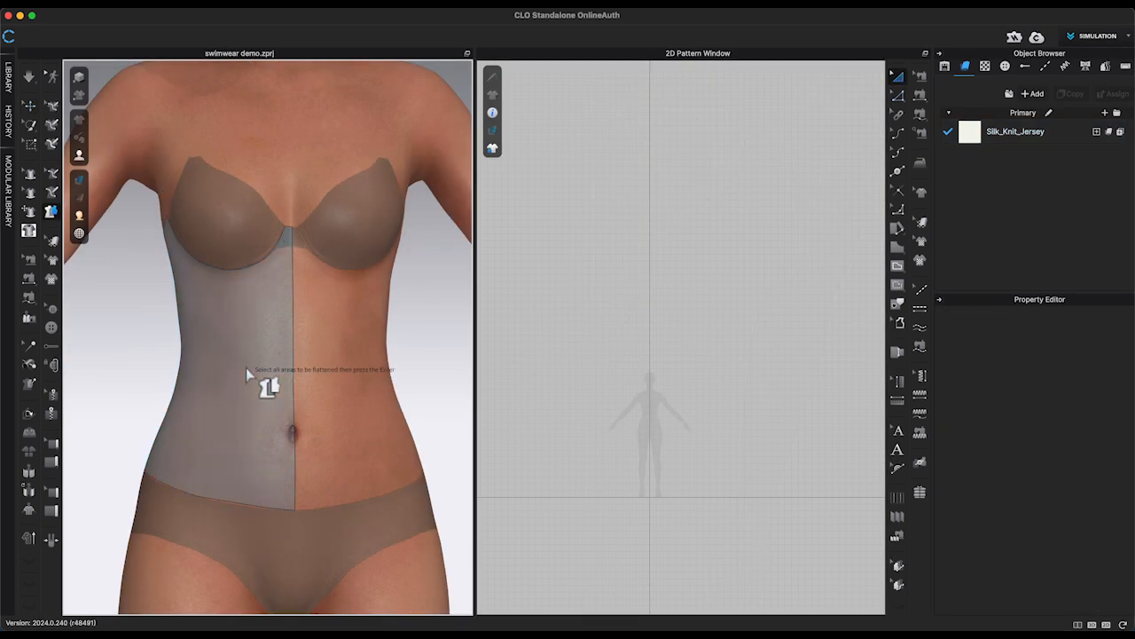
- Set the front panel's centre-front line to Flattening as Straight Line
{"action": "left_click", "coordinate": [222, 355]}
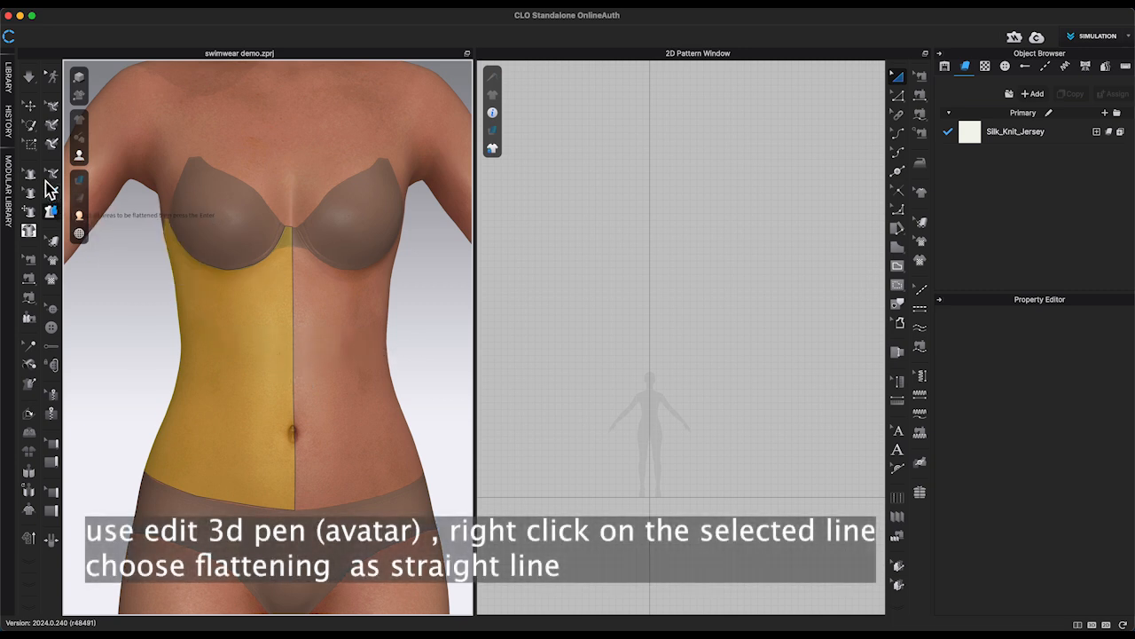
{"action": "mouse_move", "coordinate": [55, 181]}
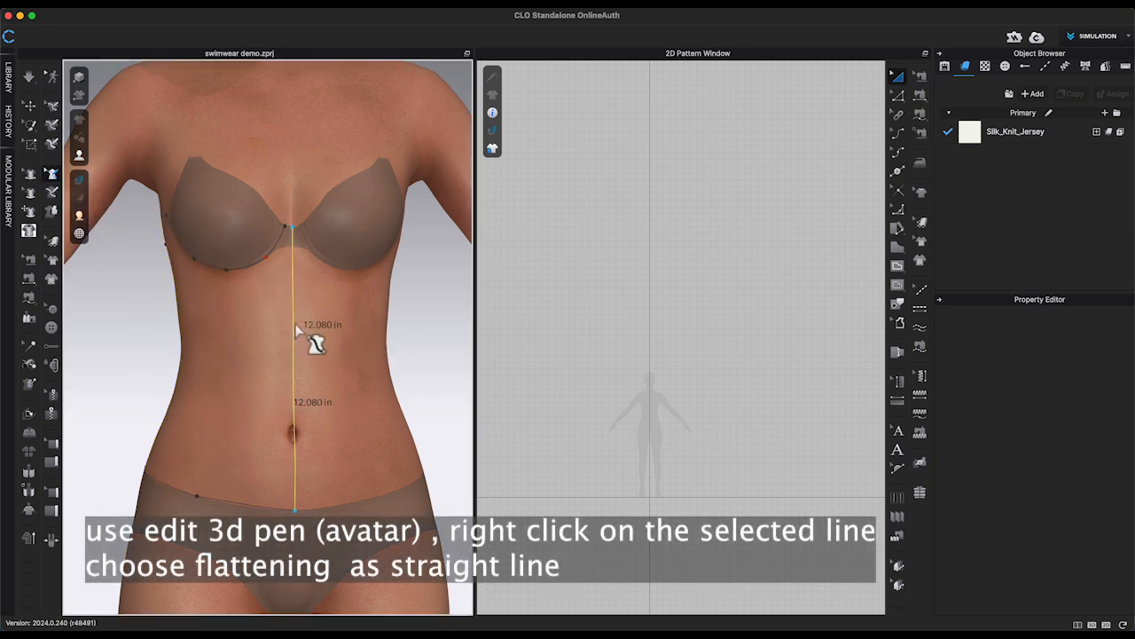
{"action": "right_click", "coordinate": [309, 342]}
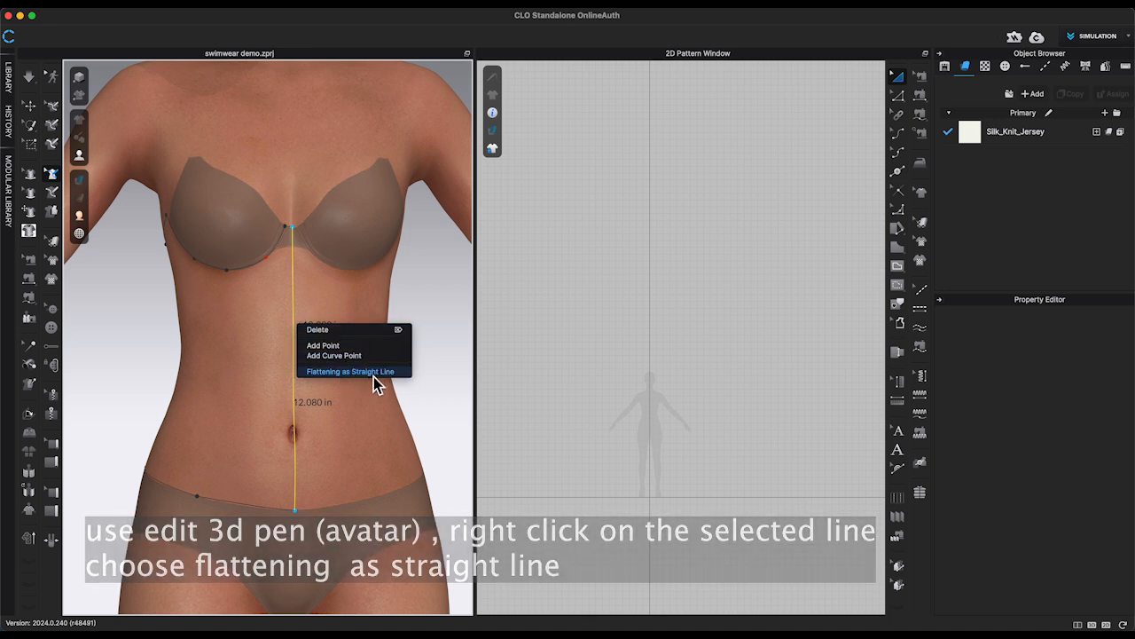
{"action": "left_click", "coordinate": [348, 371]}
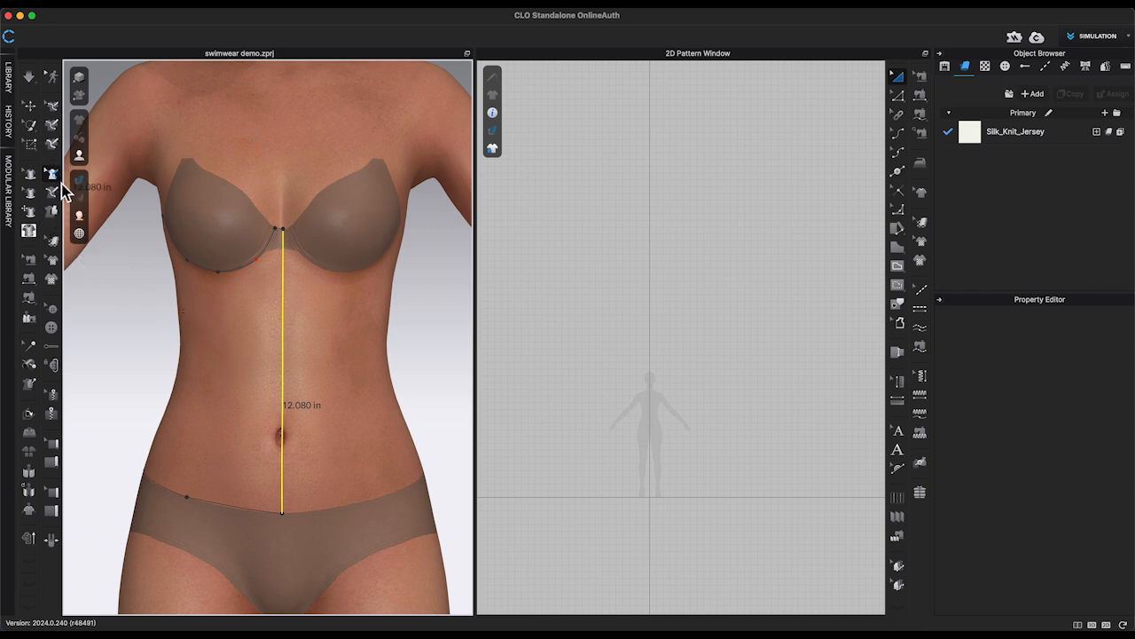
{"action": "mouse_move", "coordinate": [55, 223]}
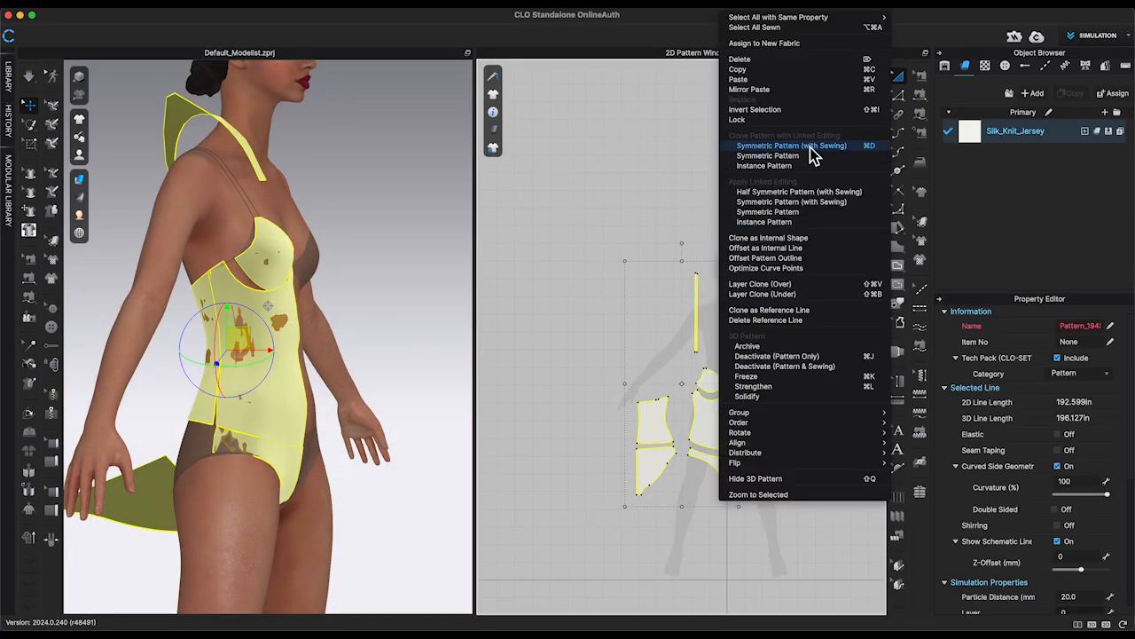
- Apply Symmetric Pattern (with Sewing) to the selected bodysuit pieces
{"action": "left_click", "coordinate": [792, 145]}
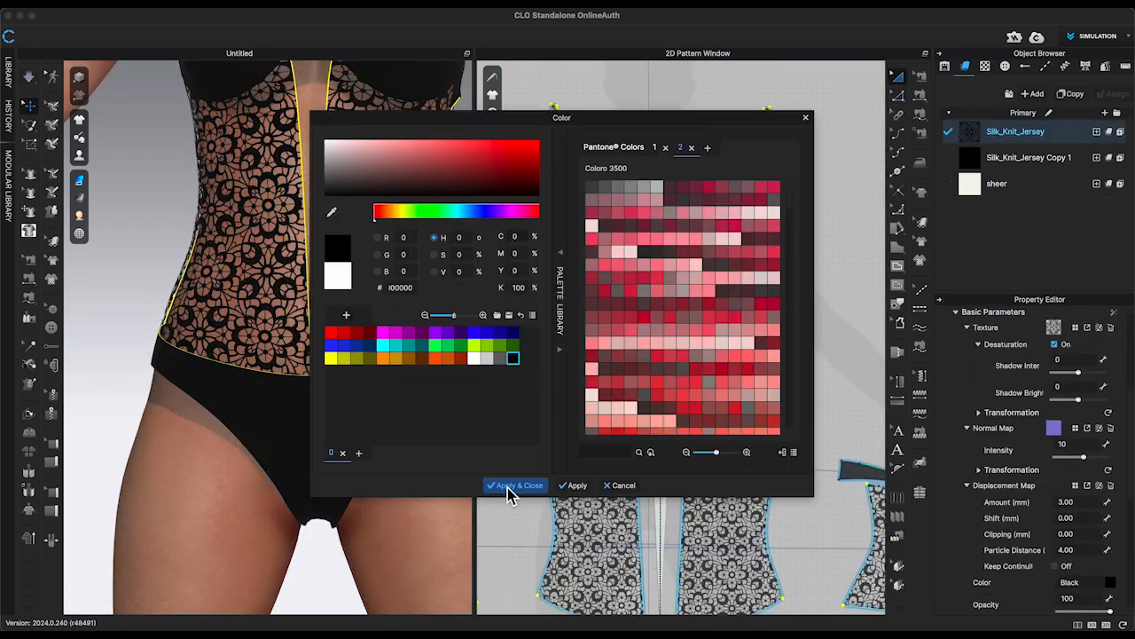
- Confirm black as the lace fabric colour and unfold the centre front panel into a full piece
{"action": "left_click", "coordinate": [515, 487]}
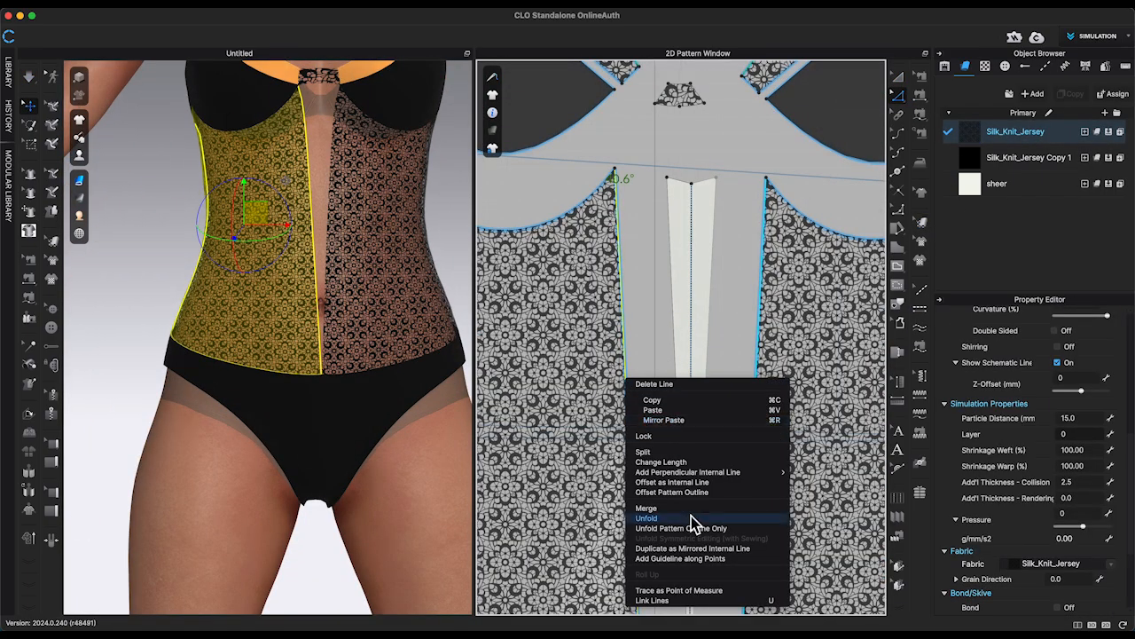
{"action": "left_click", "coordinate": [644, 527]}
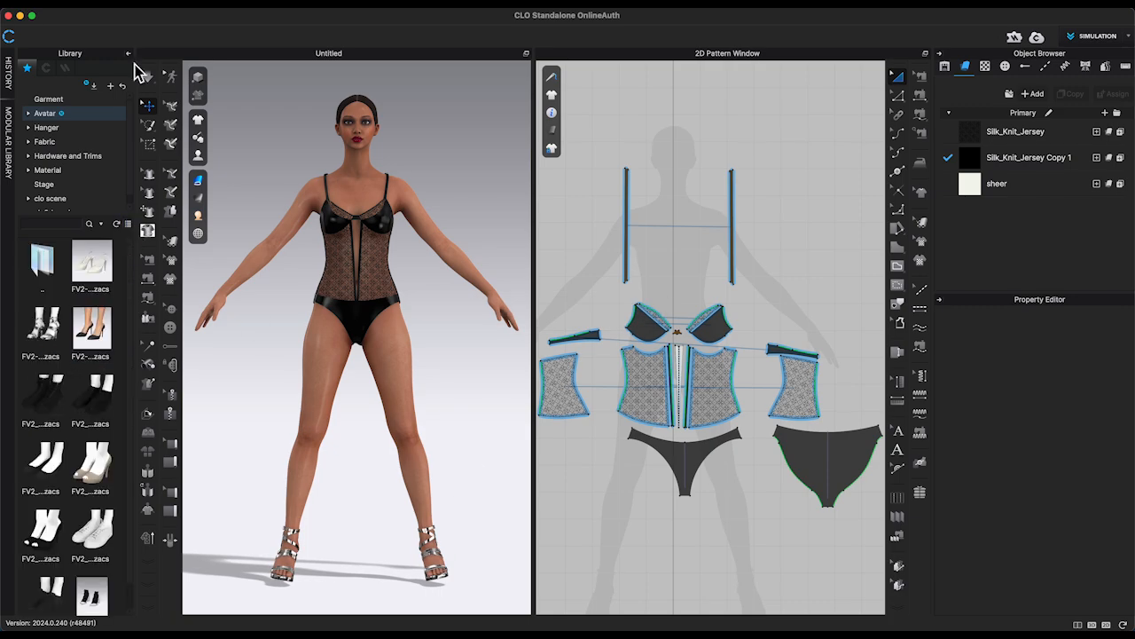
- Select the clo3d earrings folder in the Library panel
{"action": "left_click", "coordinate": [58, 202]}
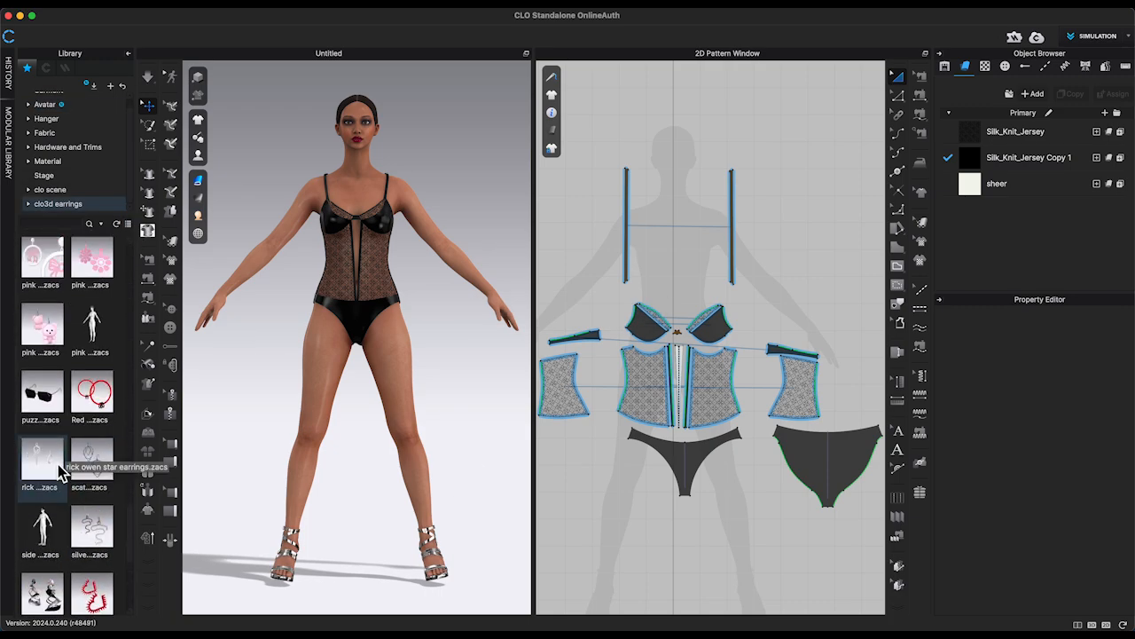